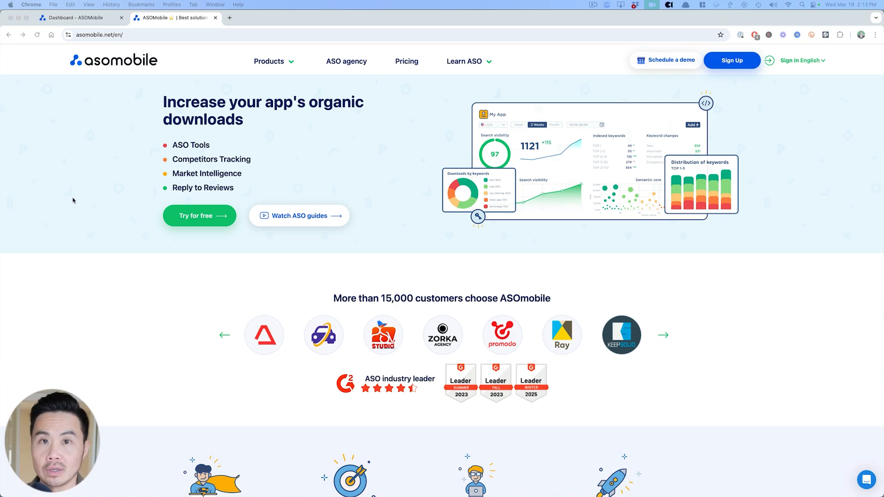
- Switch to the Otter app's ASOMobile dashboard with category ranks and 4.7 rating
click(79, 17)
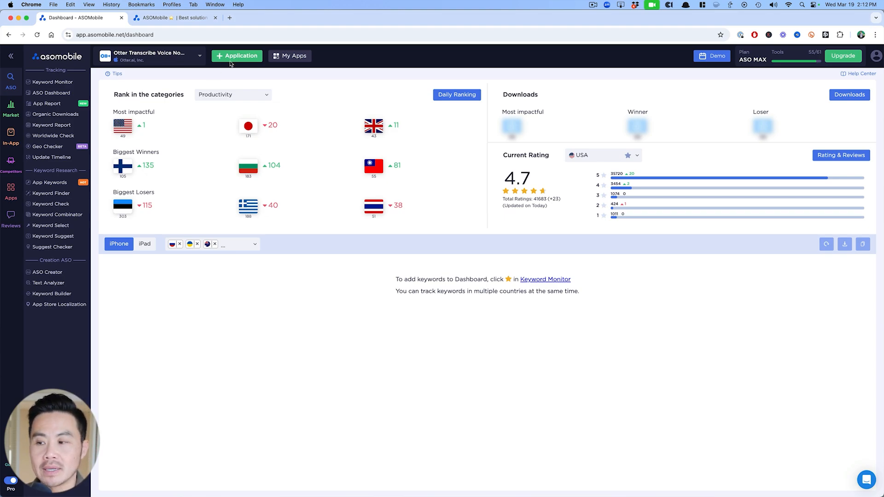
click(237, 56)
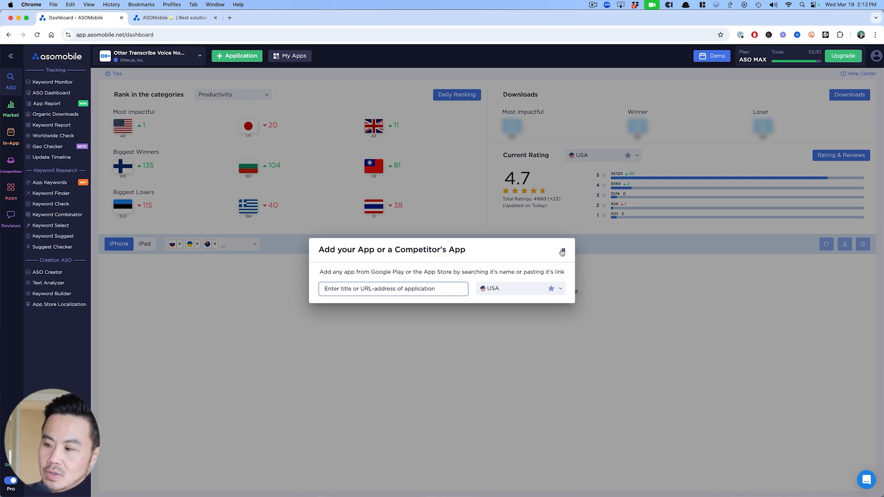
click(561, 252)
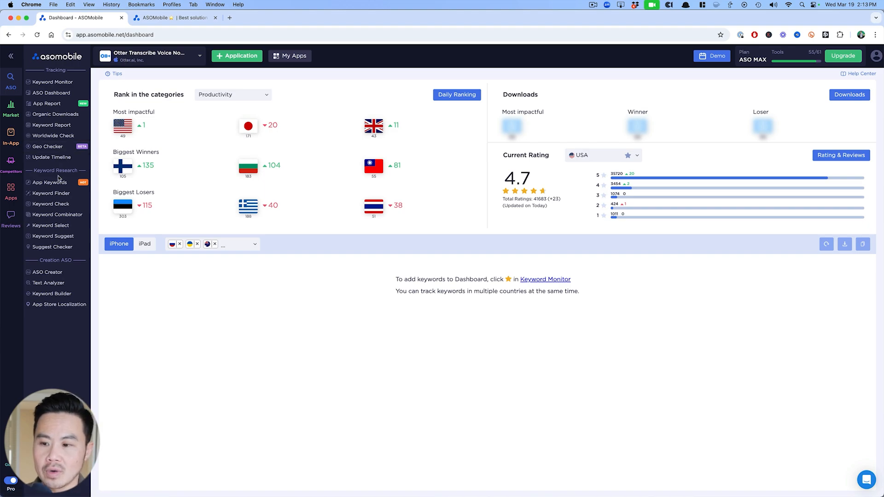
- Show the App Keywords indexation table for Otter with traffic, complexity and ranks
click(49, 183)
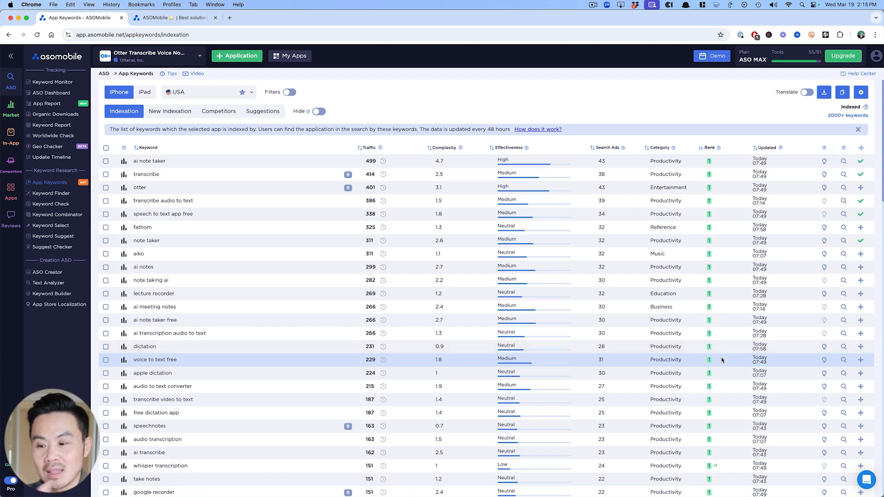
mouse_move(199, 164)
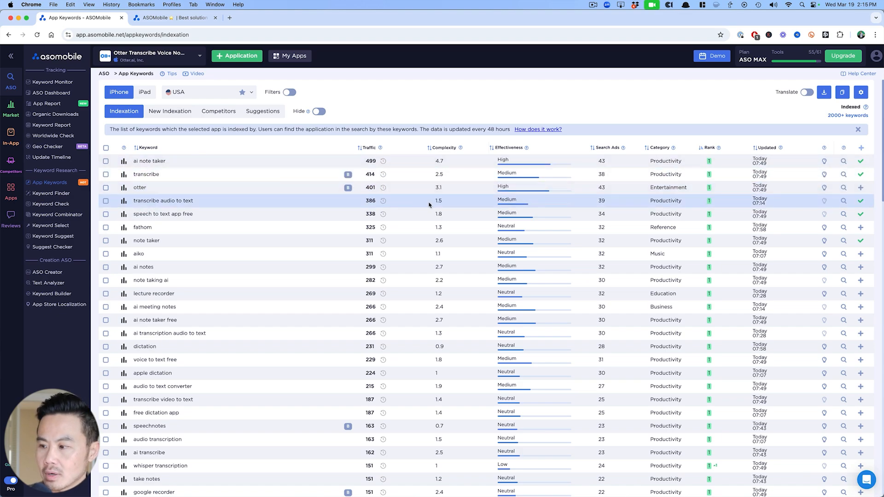
mouse_move(607, 182)
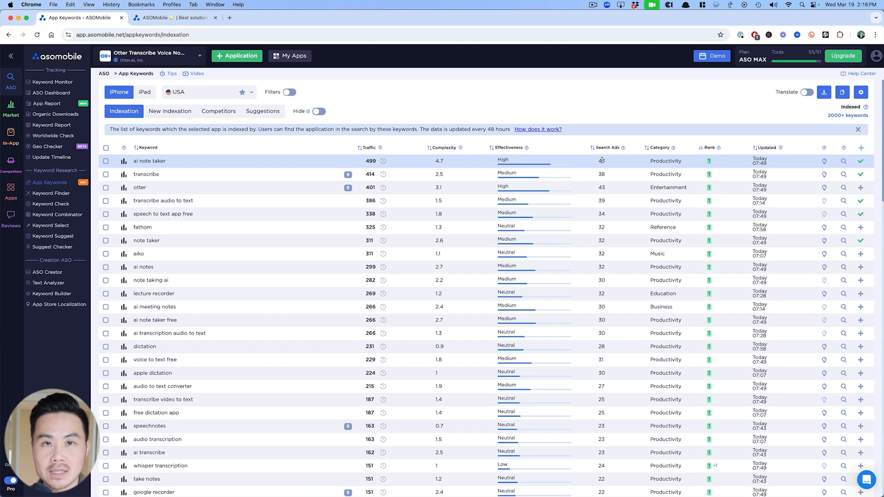
mouse_move(468, 160)
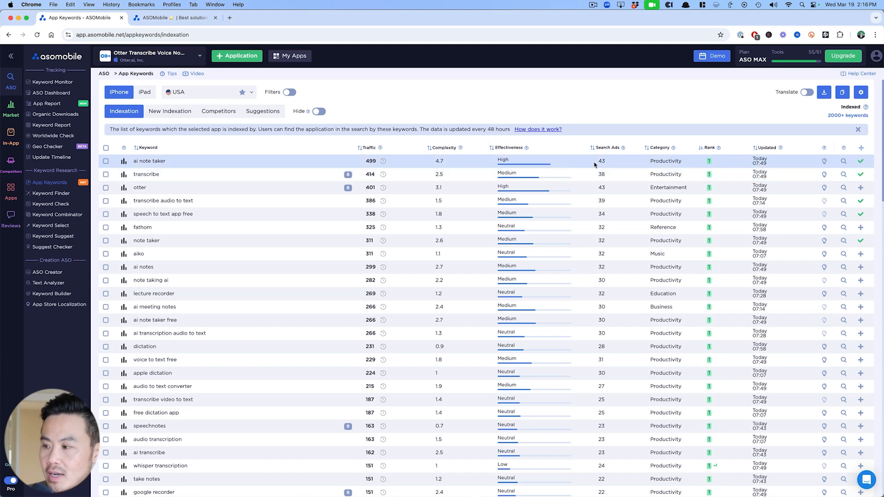
- Sort indexed keywords by Search Ads popularity descending, led by google, chatgpt and zoom
click(592, 147)
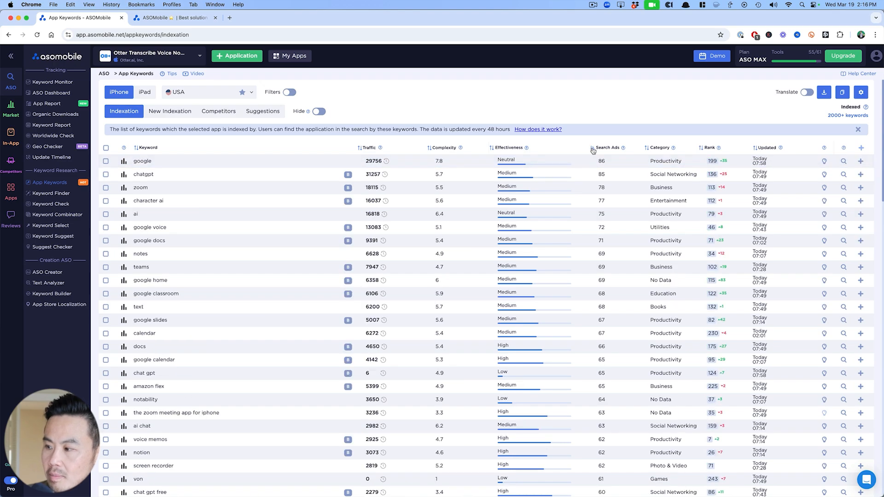
mouse_move(249, 157)
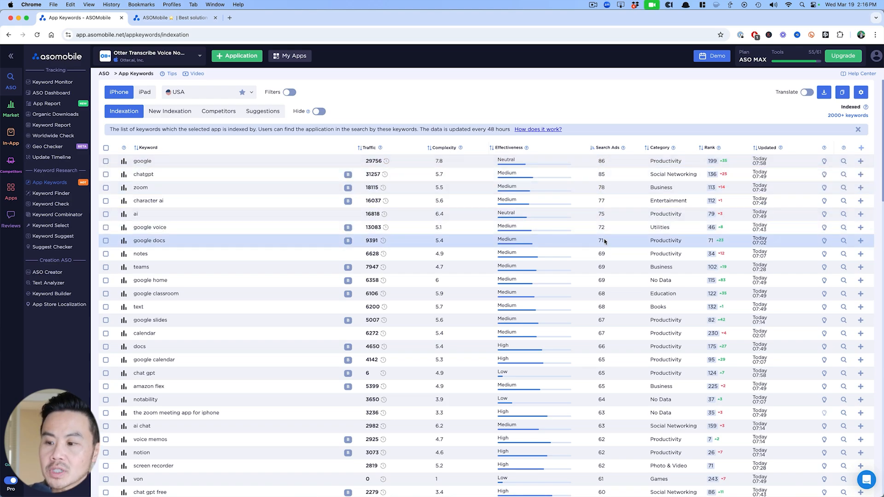
scroll(down, 3)
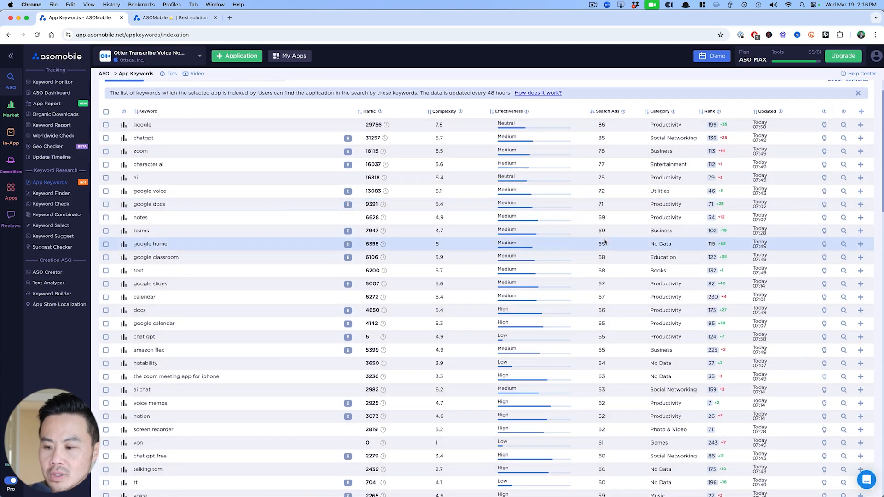
scroll(down, 3)
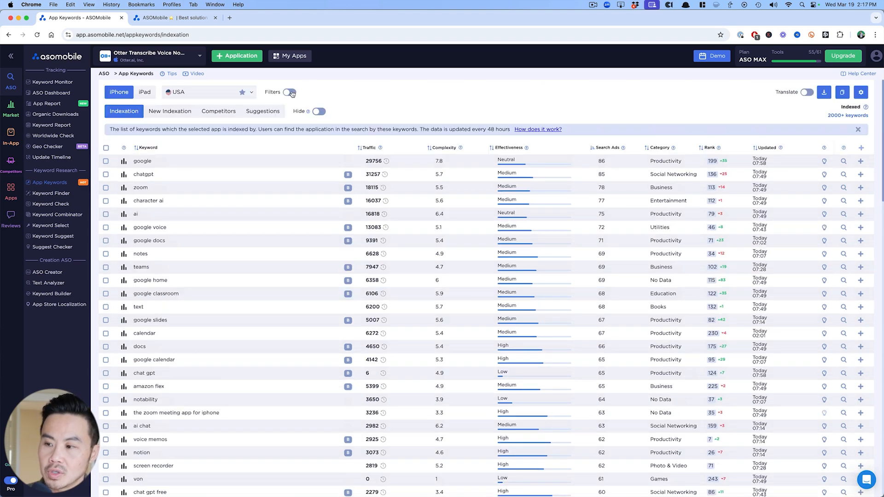
- Filter keywords to Traffic 20–60 and sort by Complexity ascending
click(290, 92)
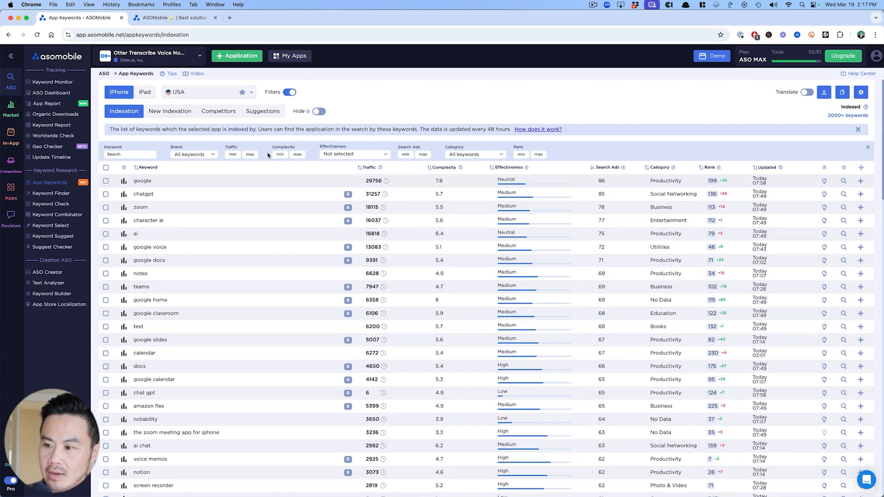
click(232, 154)
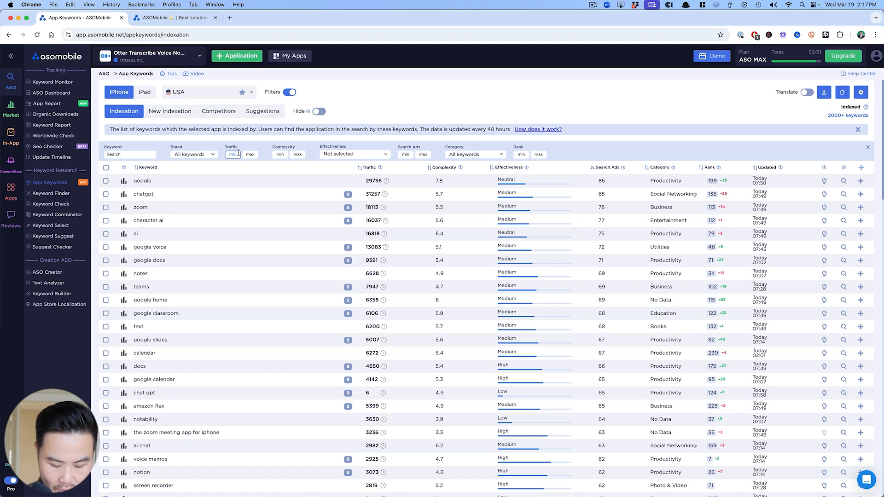
text(20)
text(60)
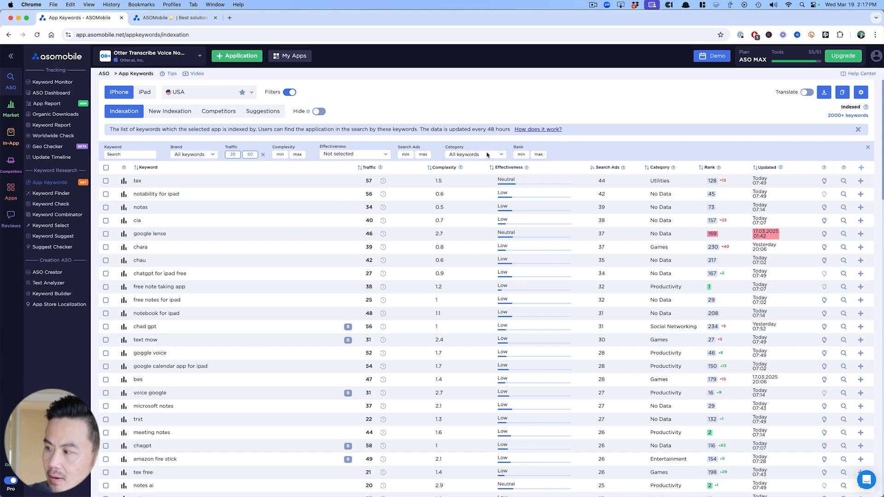
mouse_move(370, 149)
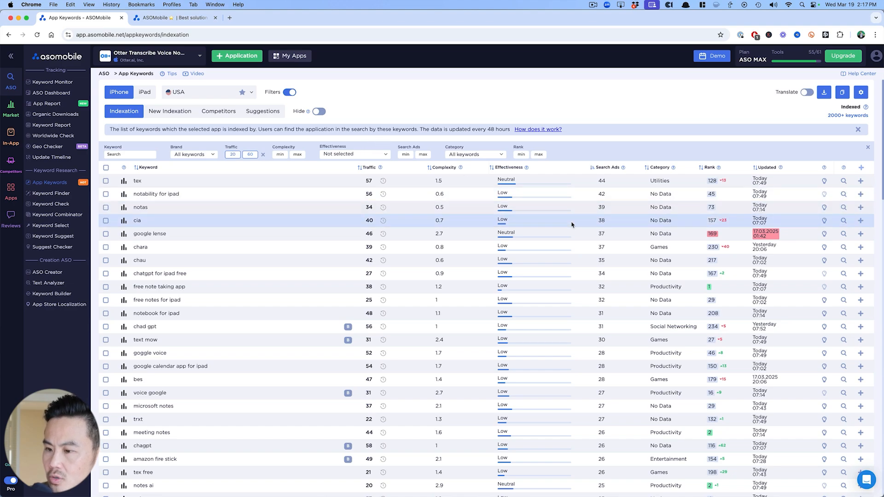
mouse_move(478, 180)
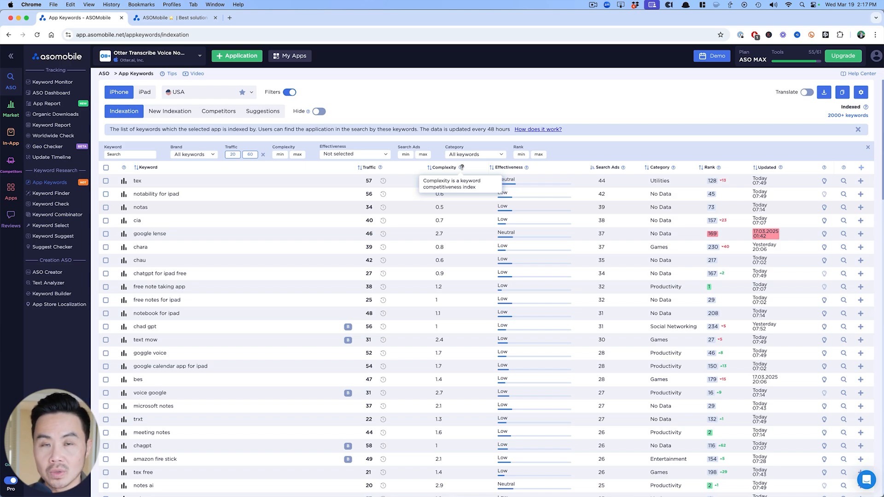
mouse_move(429, 173)
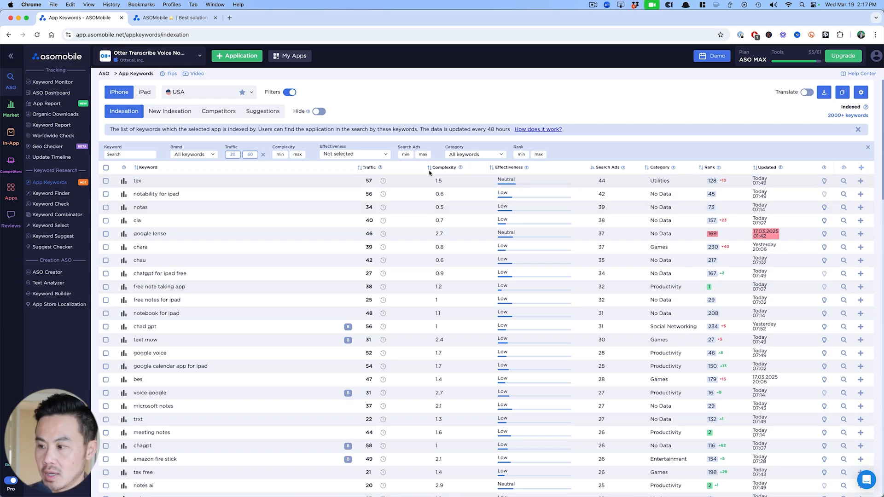
click(447, 167)
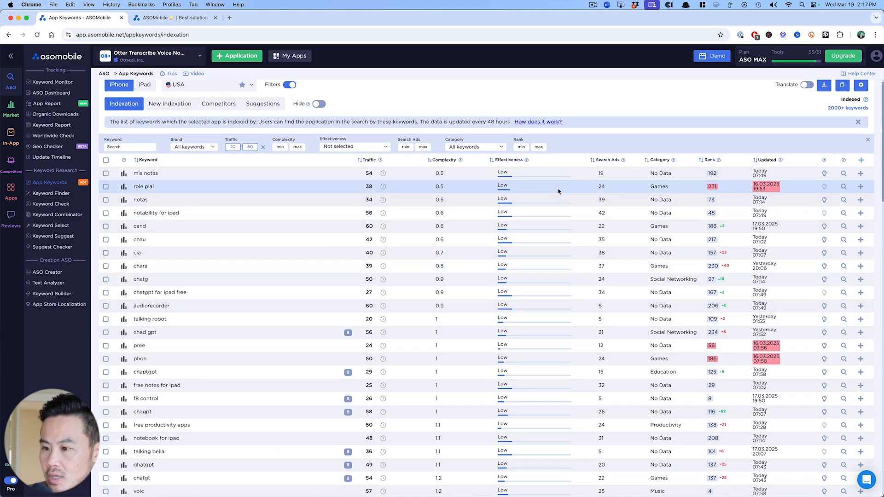
mouse_move(558, 272)
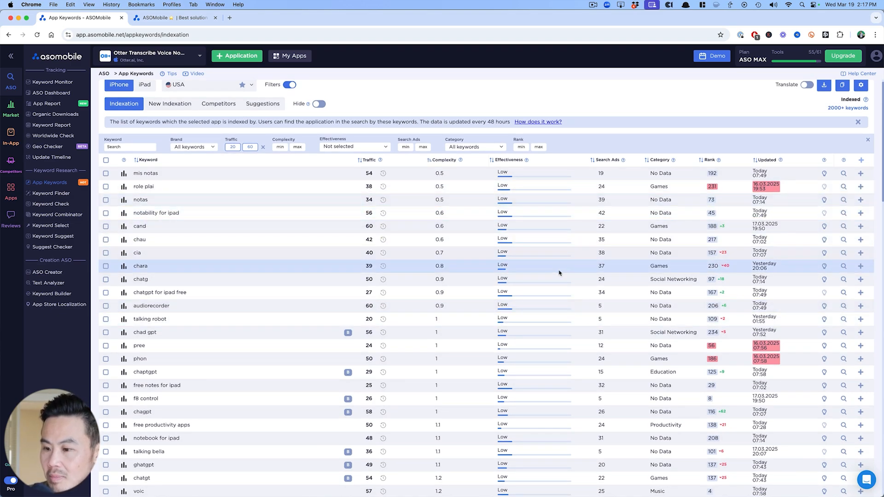
- Tick 'free note taking app' and 'transcription' in the filtered list (Selected: 2)
scroll(down, 3)
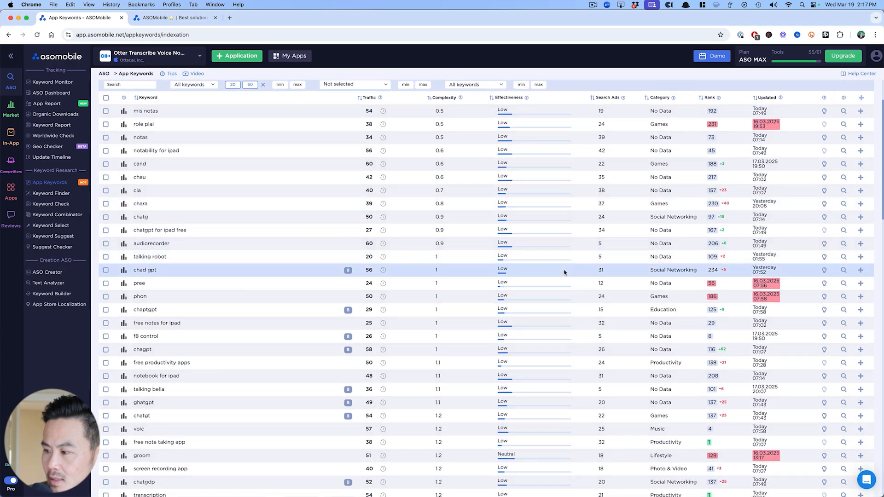
mouse_move(573, 274)
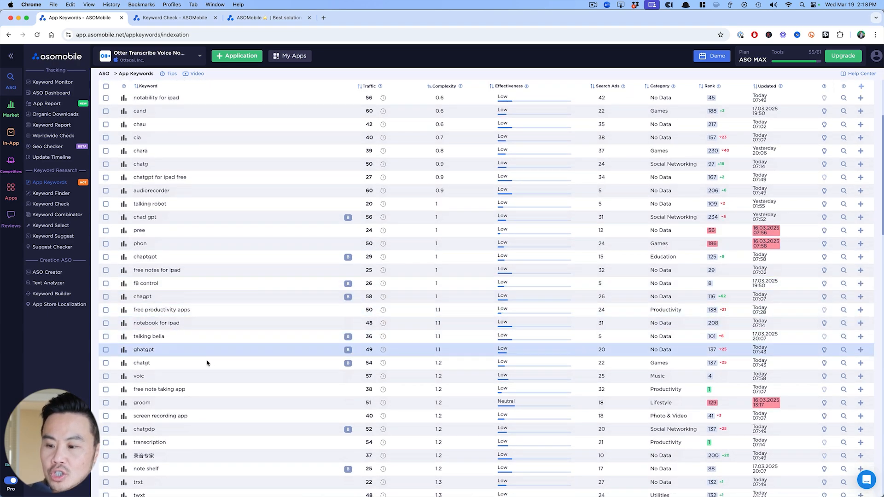
mouse_move(205, 322)
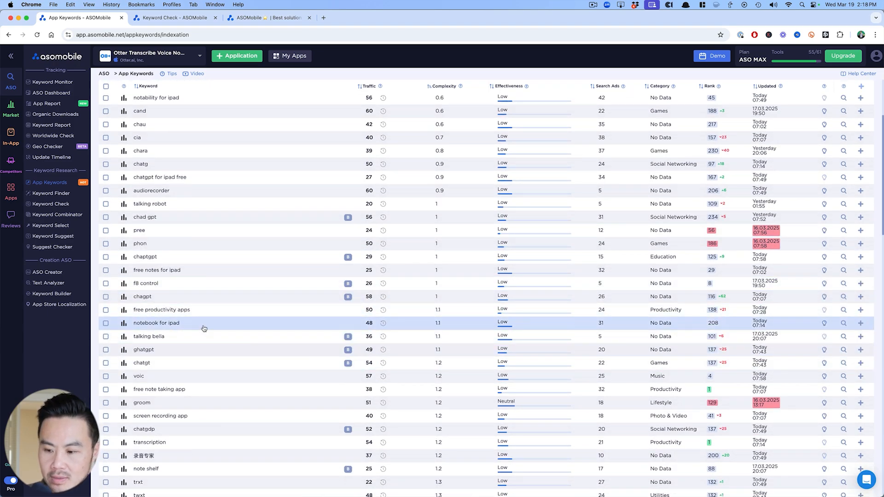
scroll(down, 3)
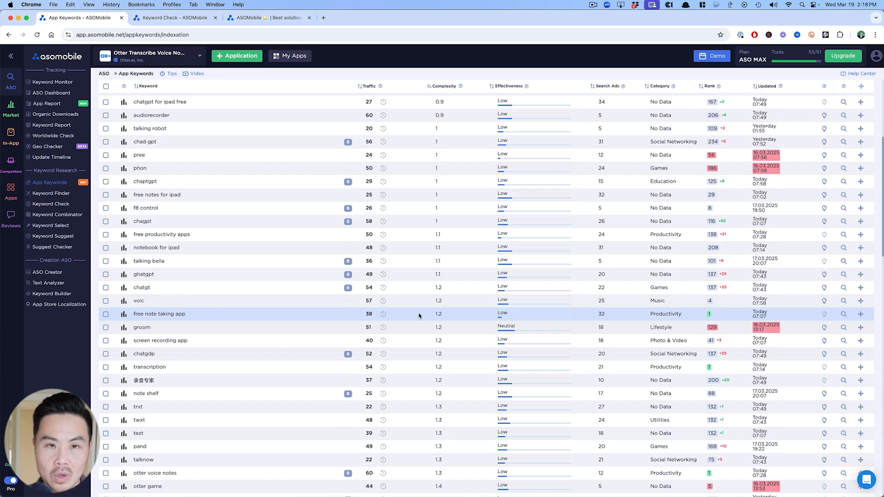
mouse_move(359, 393)
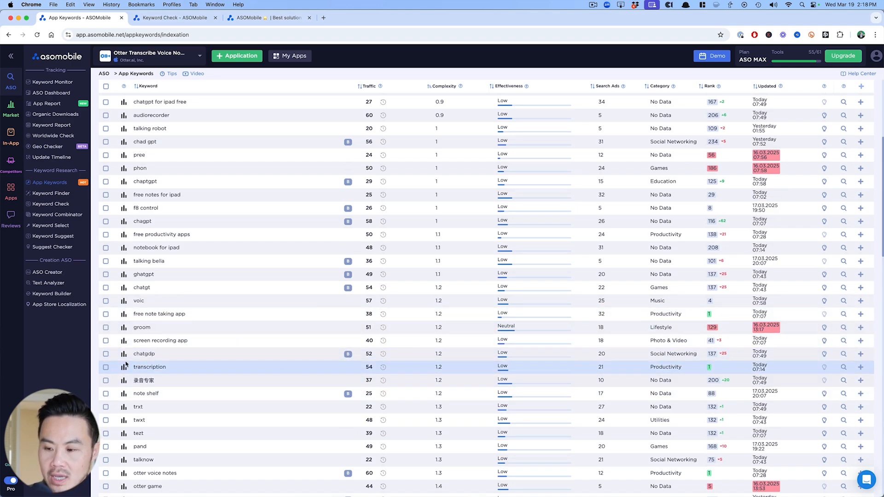
click(105, 367)
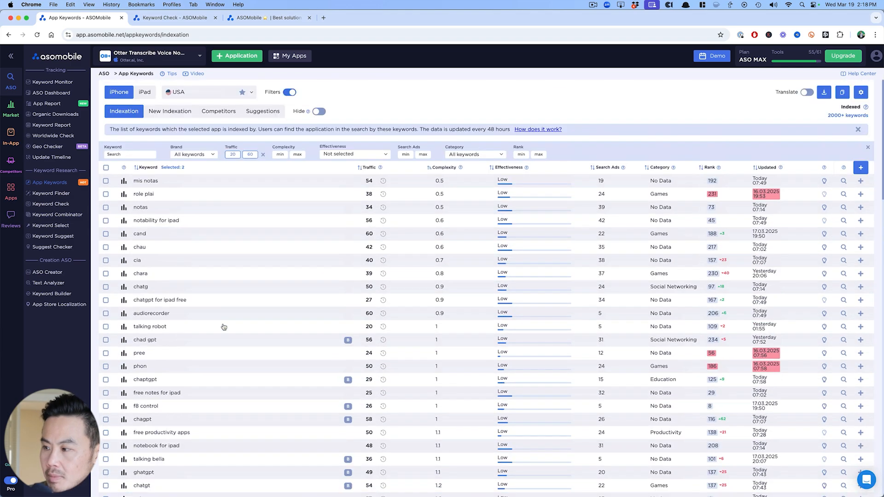
scroll(down, 3)
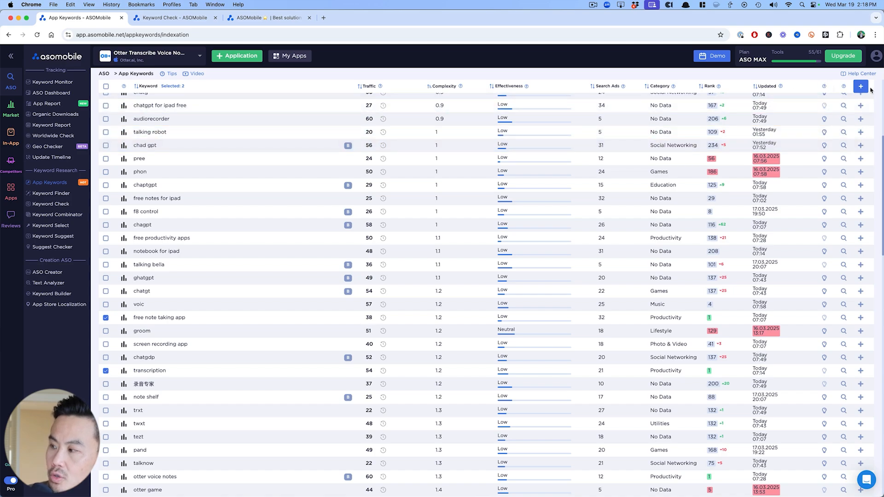
- Add the two selected keywords to Keyword Monitor under 'Without Group' and confirm
click(859, 87)
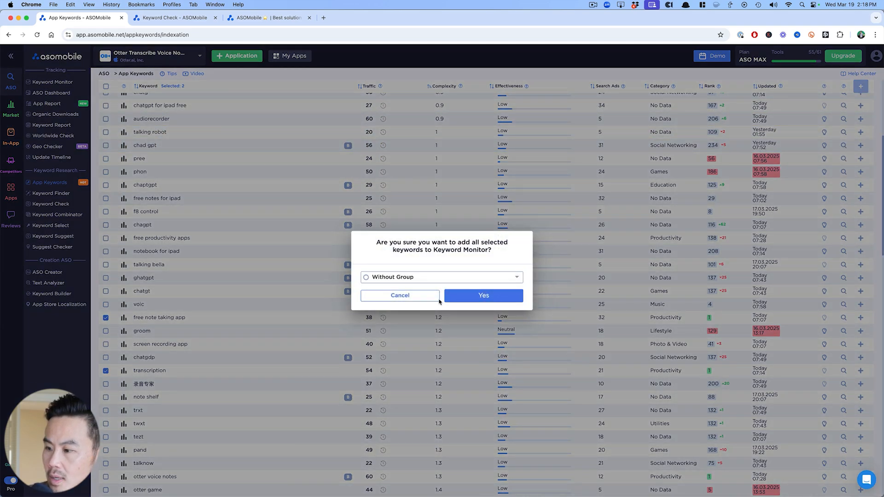
click(441, 277)
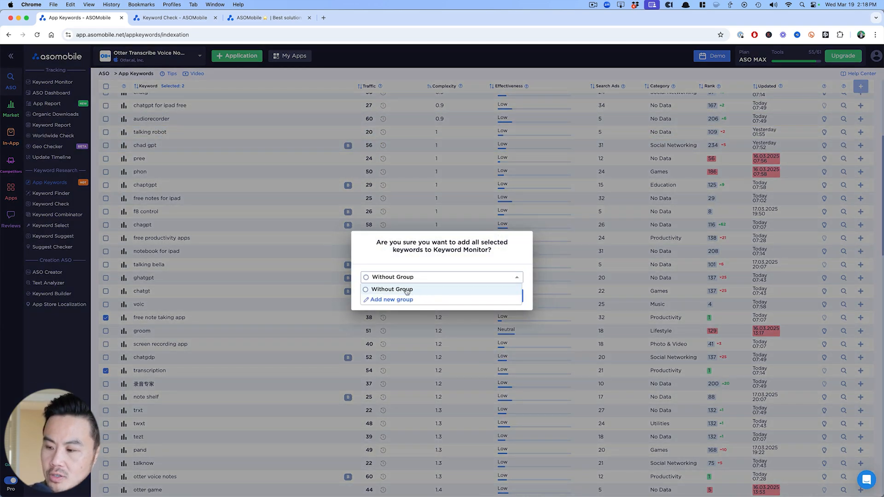
click(393, 289)
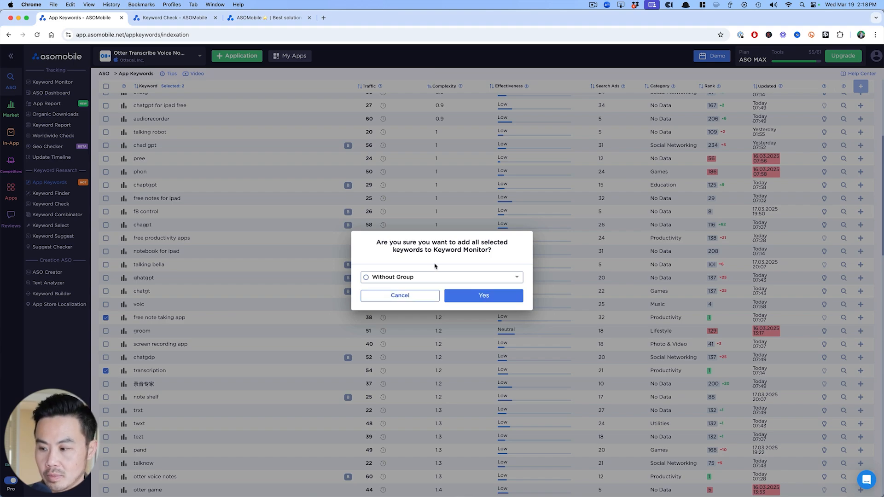
click(482, 296)
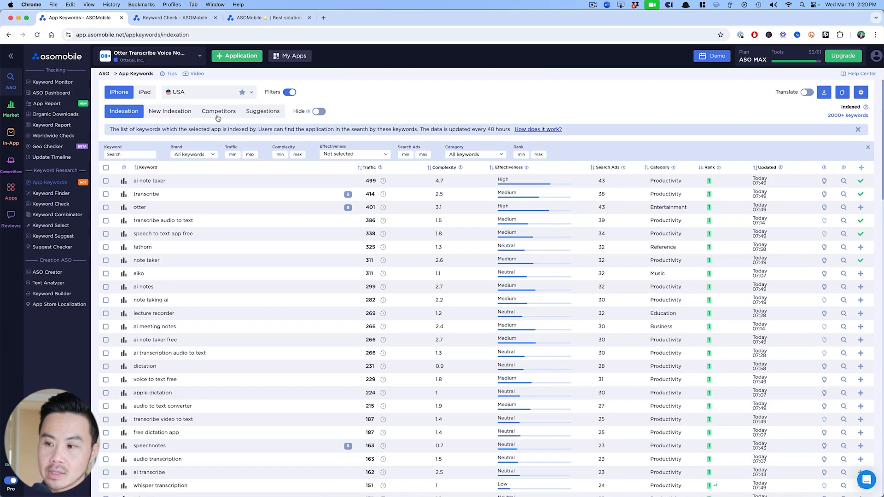
- Show competitor keywords and add Transcribe - Speech to Text from the 'transcribe' top results
click(218, 112)
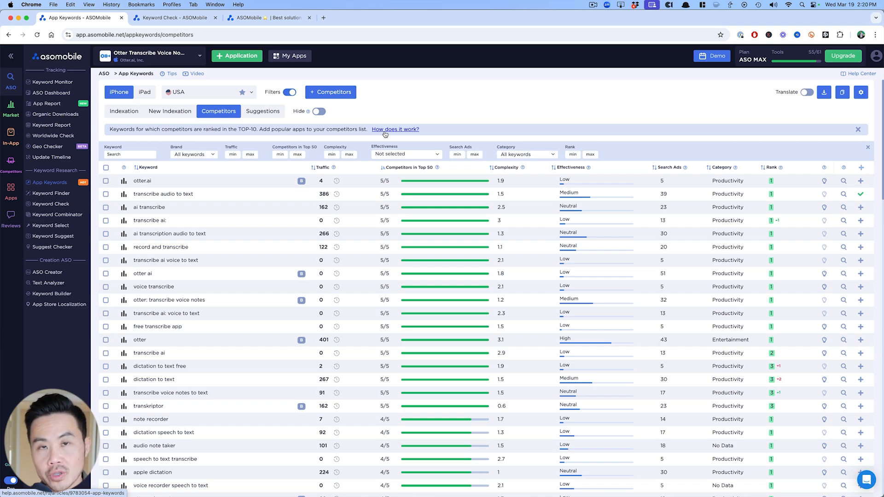
mouse_move(273, 147)
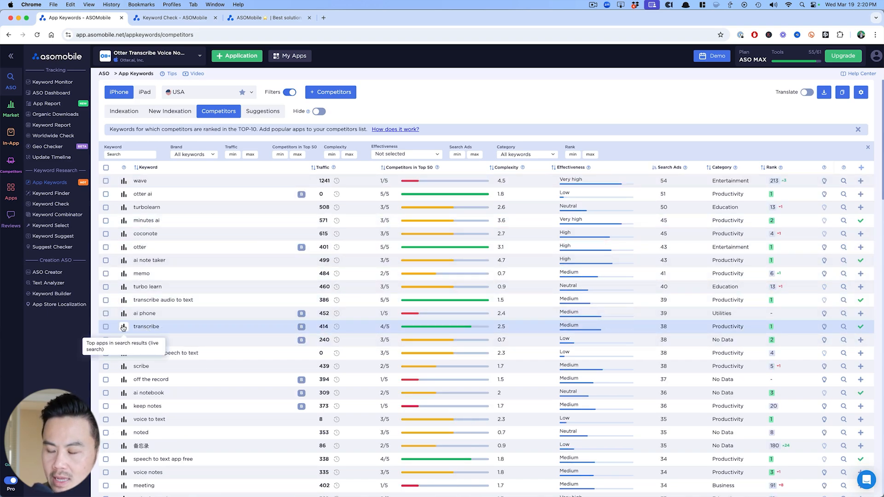
click(123, 326)
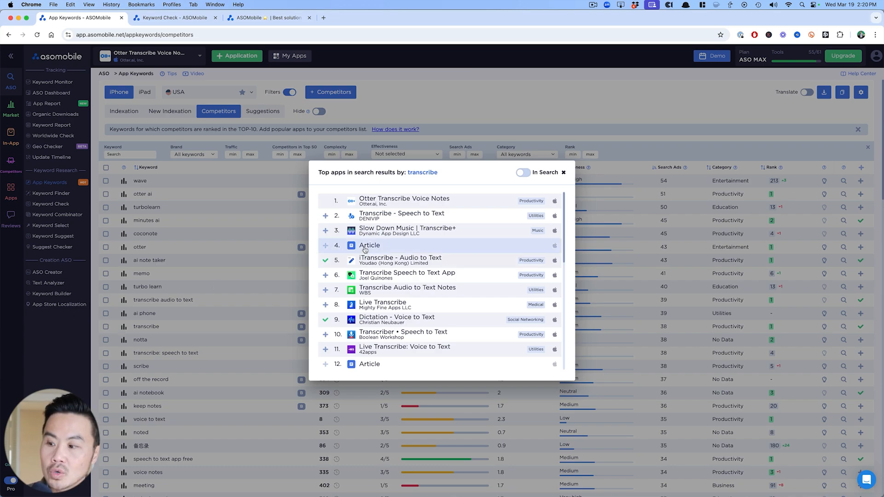
mouse_move(411, 220)
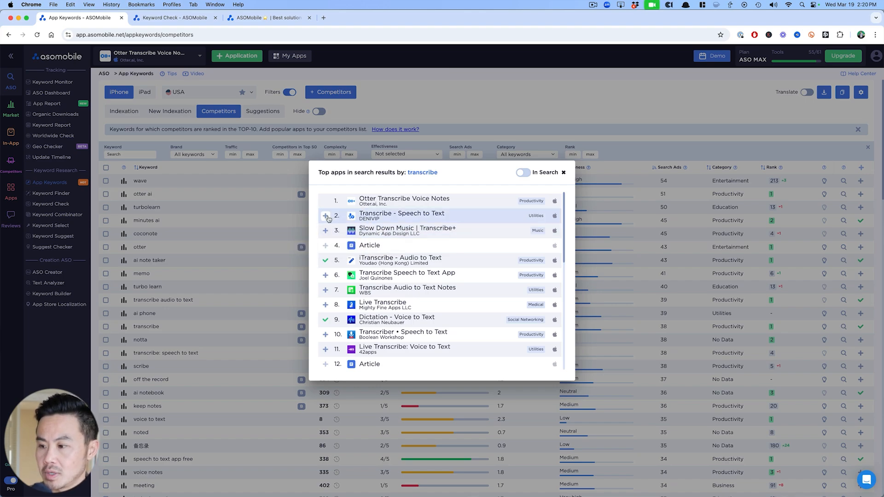
click(325, 217)
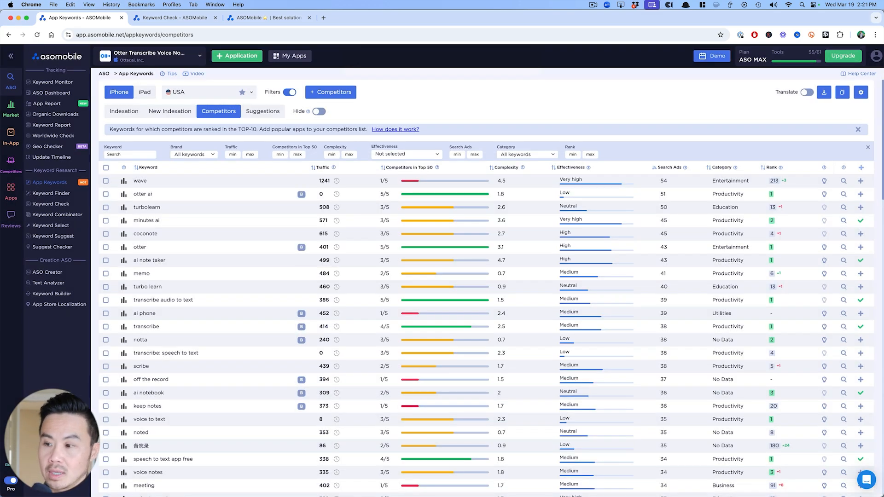
mouse_move(493, 172)
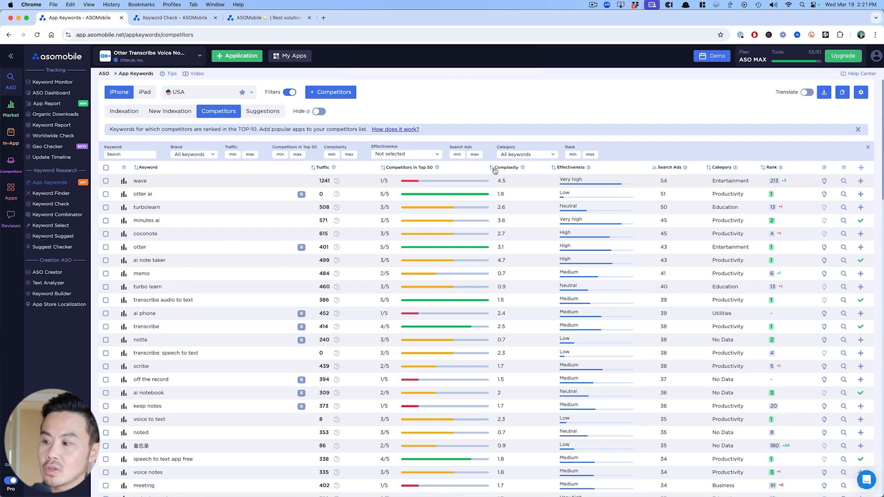
- Sort competitor keywords by Complexity ascending and check the top apps for 'speechnotes'
click(508, 167)
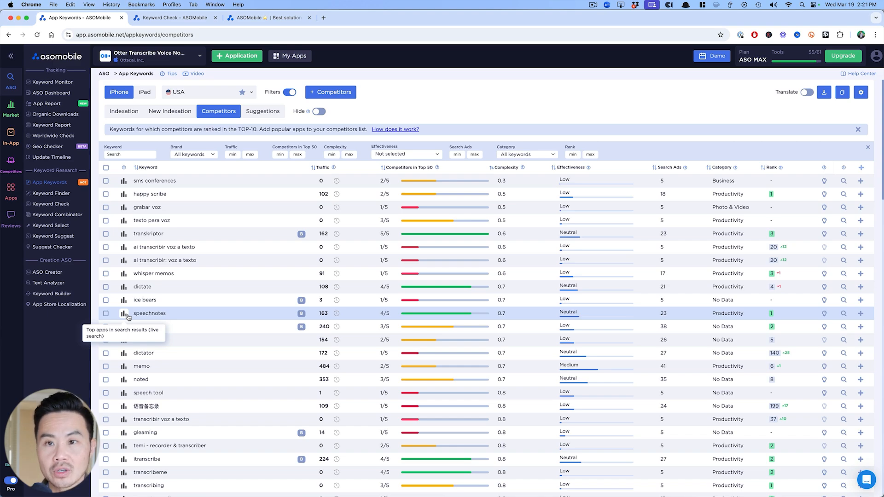
click(123, 313)
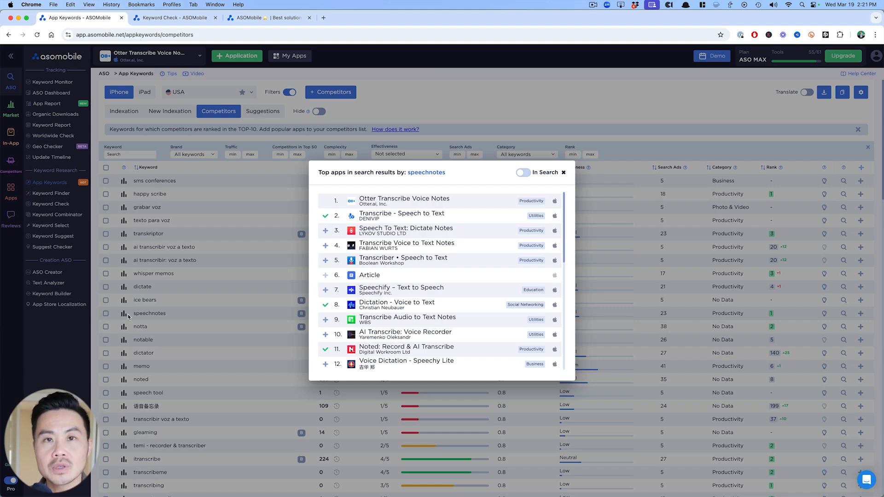
click(52, 193)
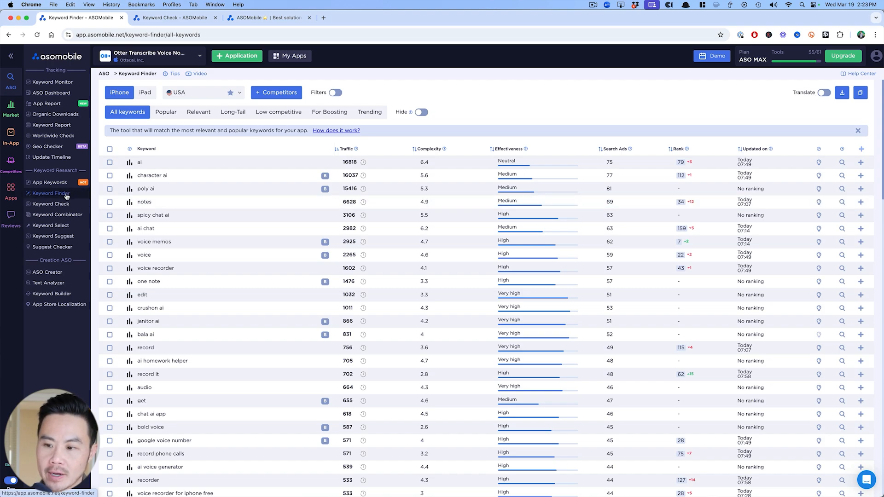
mouse_move(166, 183)
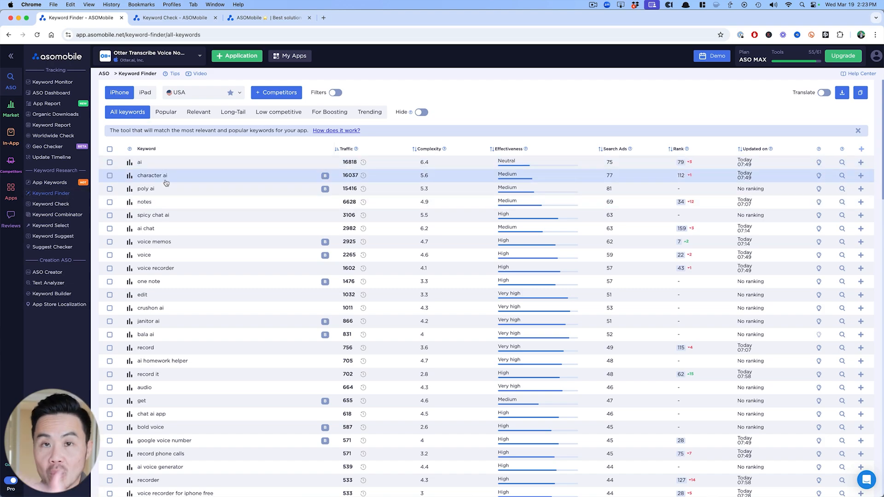
mouse_move(196, 201)
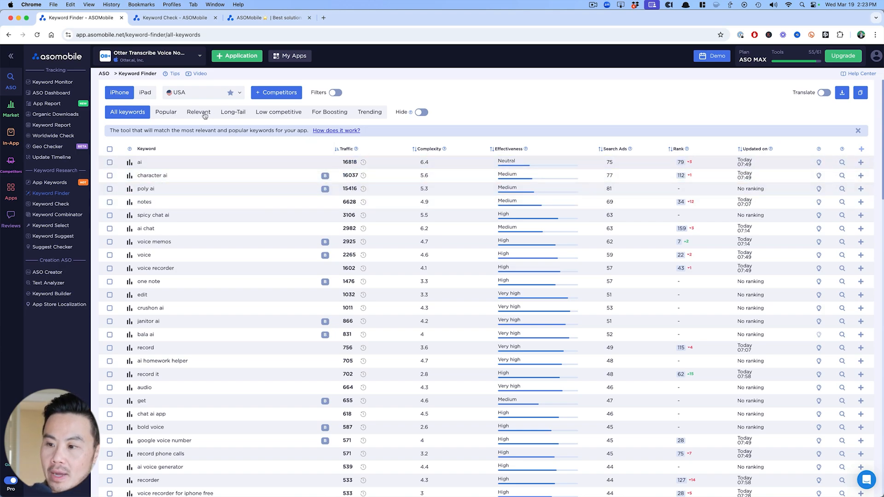
- Browse Relevant and Long-Tail suggestions, then the Keyword Check analysis for 'chad gpt'
click(198, 112)
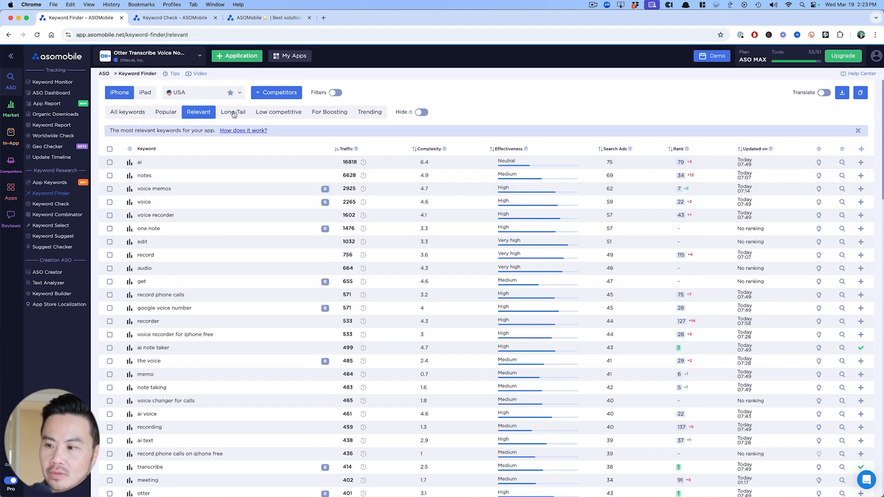
click(278, 112)
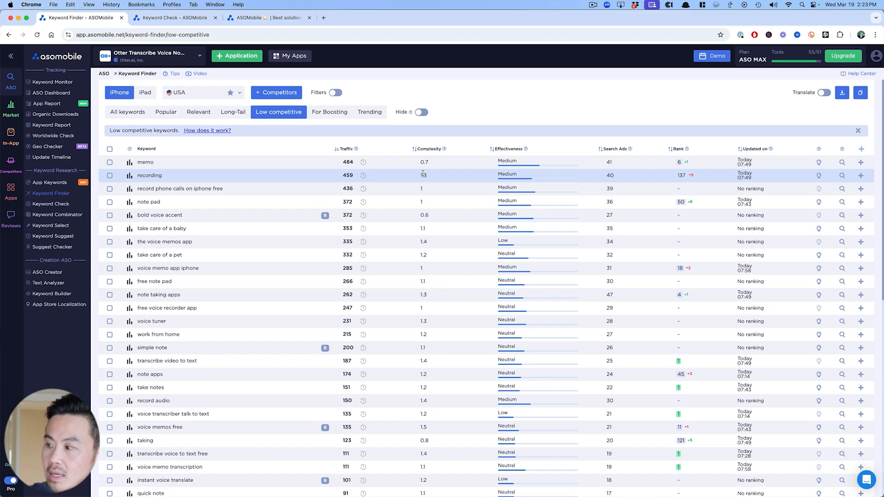
click(173, 17)
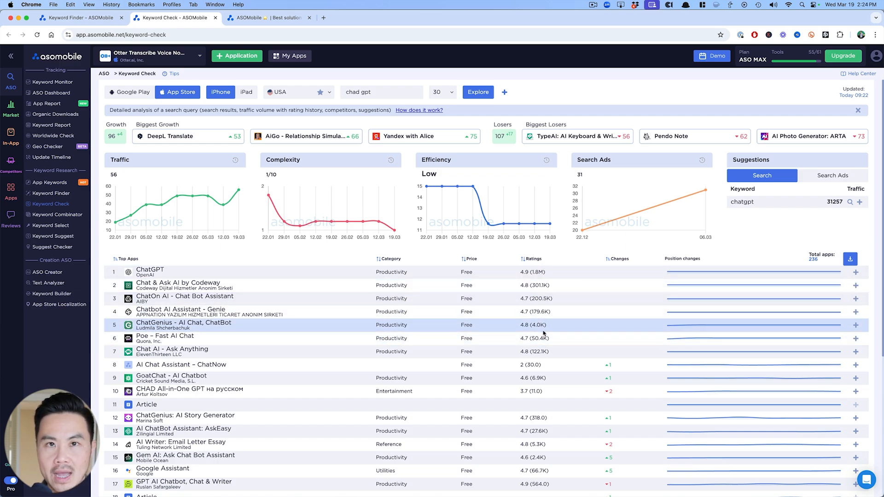
- Analyse 'transcribe' for App Store iPhone USA: traffic 414, complexity 2.5, Otter ranked first
click(381, 92)
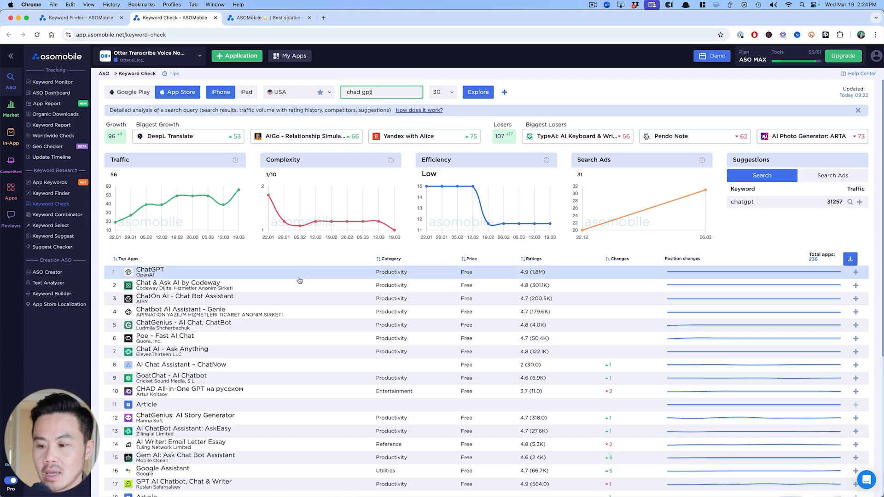
mouse_move(308, 266)
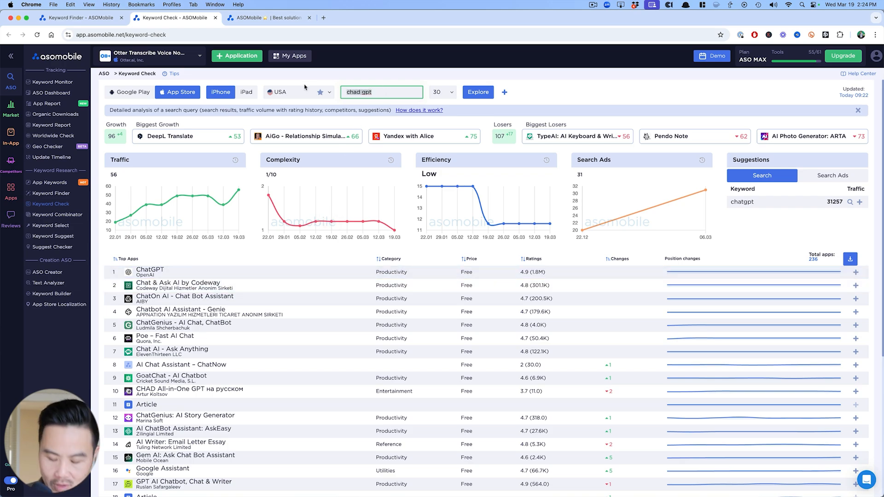
text(transcribe)
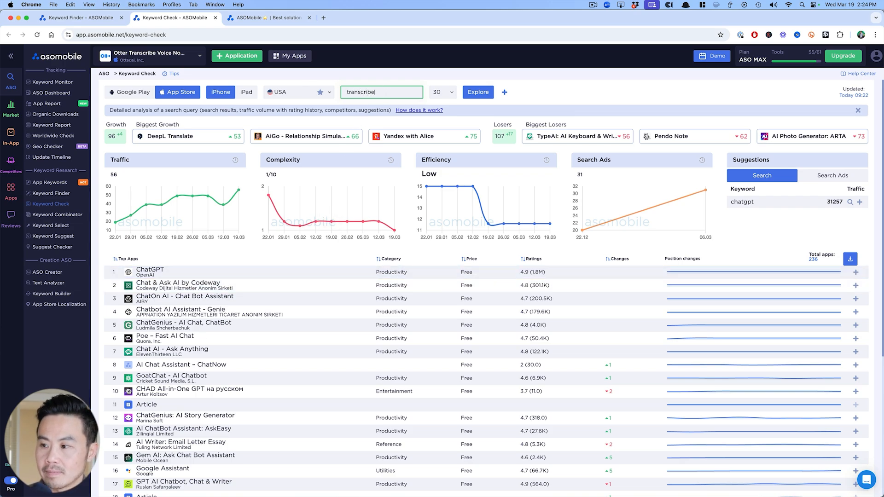
click(477, 92)
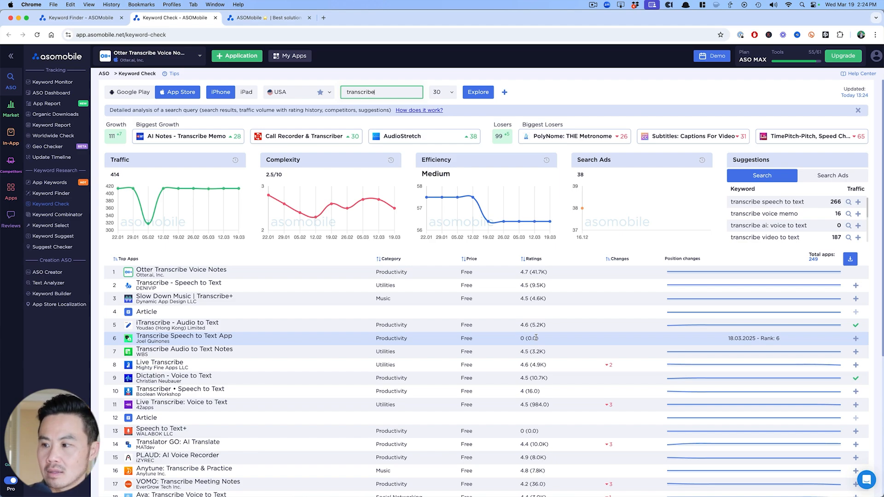
mouse_move(428, 197)
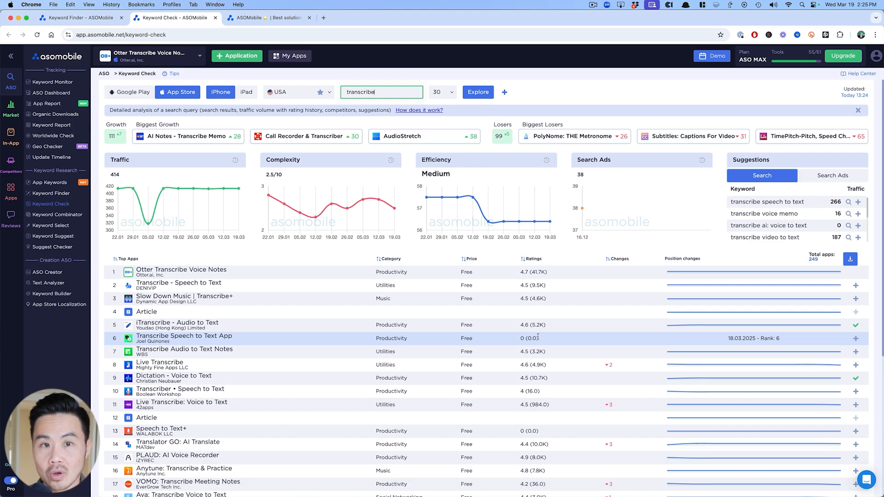
scroll(down, 3)
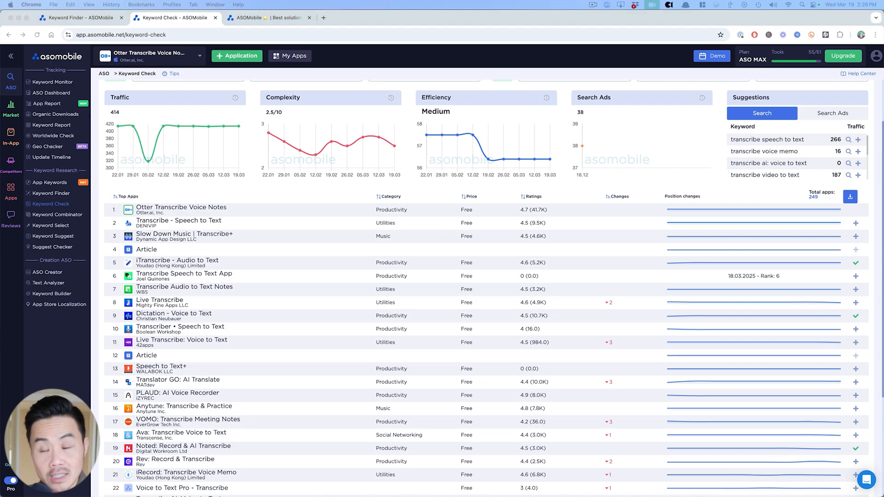
mouse_move(47, 272)
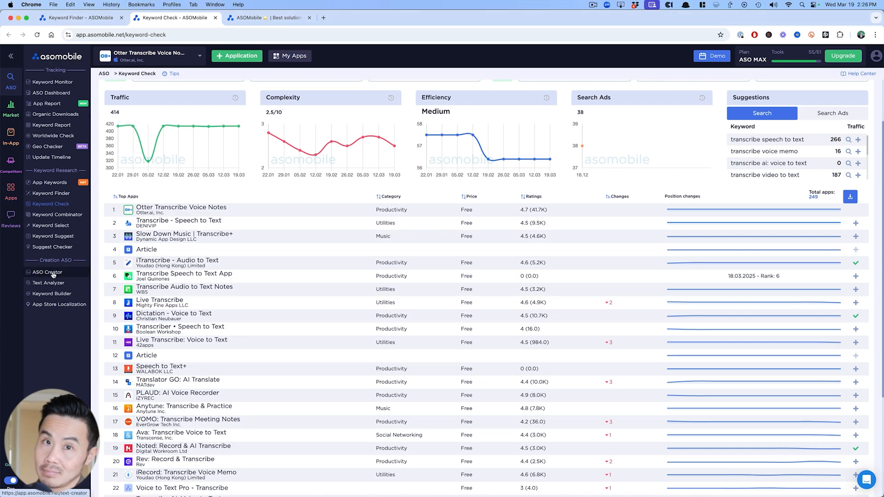
- Select a word in Otter's title and the word Memo in the subtitle for editing
click(47, 272)
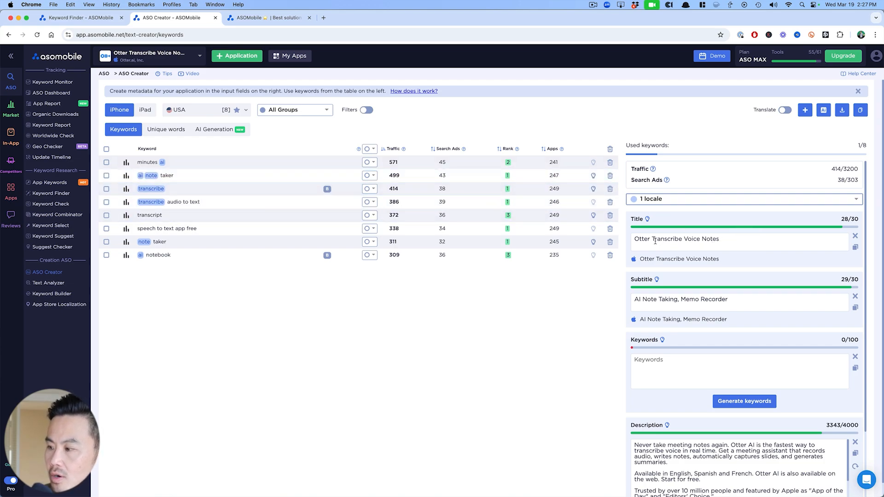
double_click(682, 238)
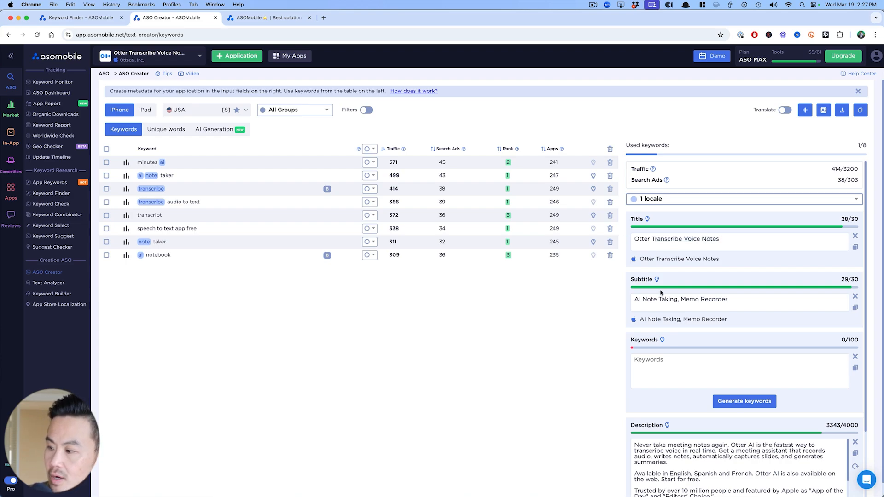
double_click(656, 298)
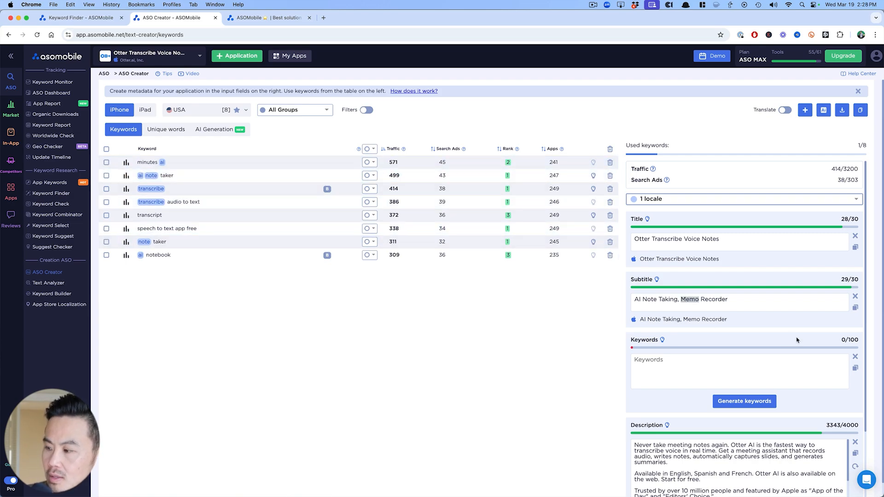
- Rewrite the subtitle to 'AI Note Taker & Record Minutes' at 30/30 characters
text(Mini)
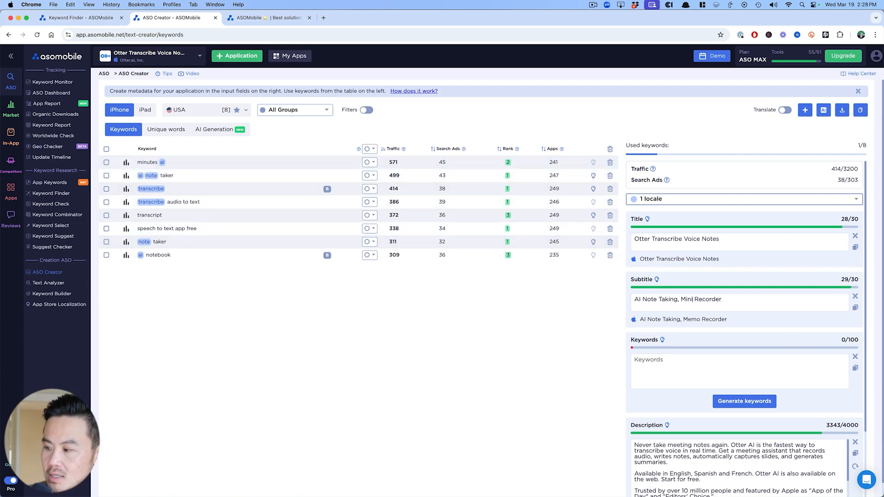
text(Minutes)
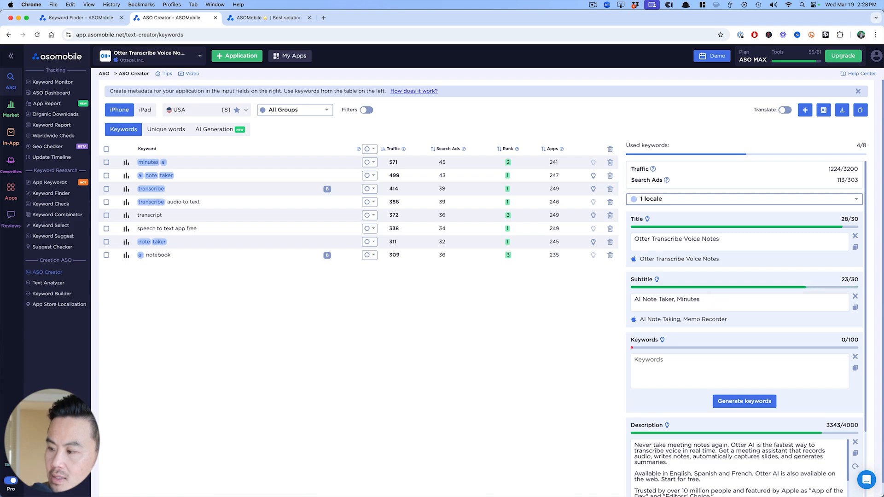
text(Tr)
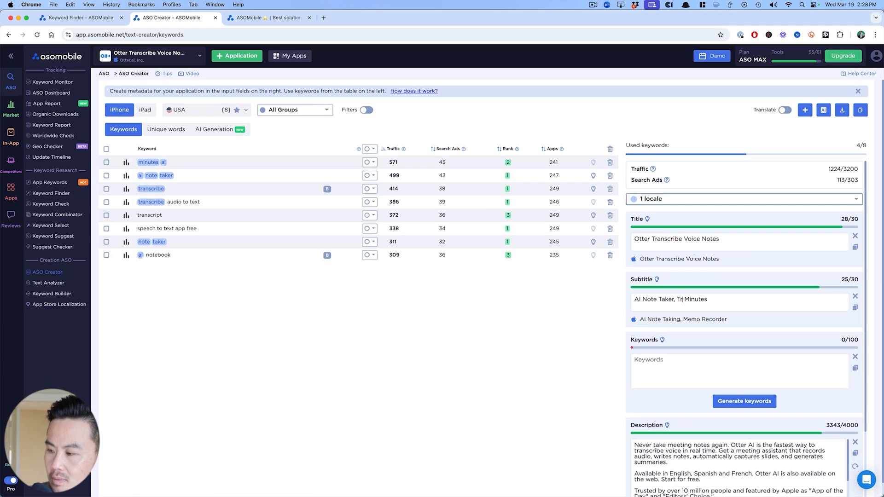
key(backspace)
text(&)
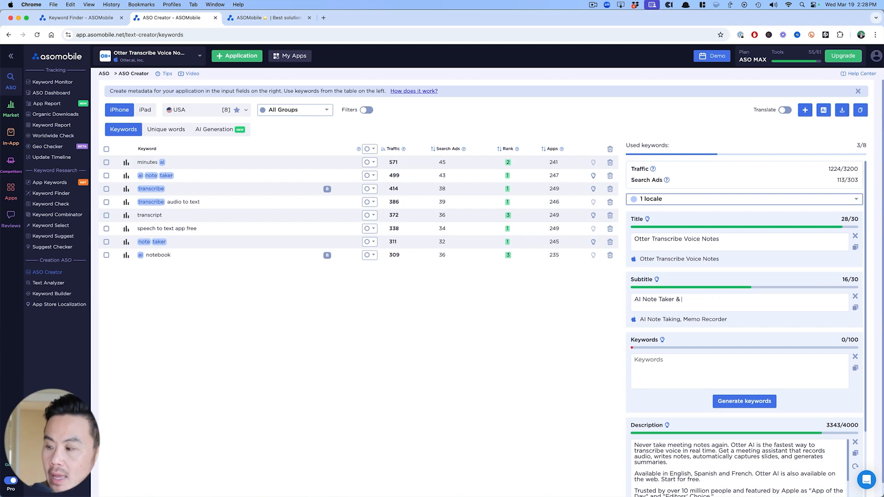
text(Record Minutes)
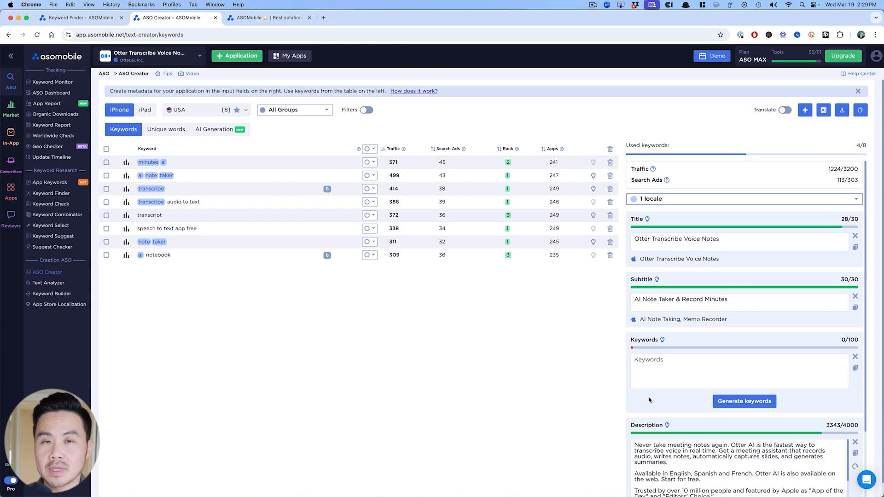
mouse_move(658, 392)
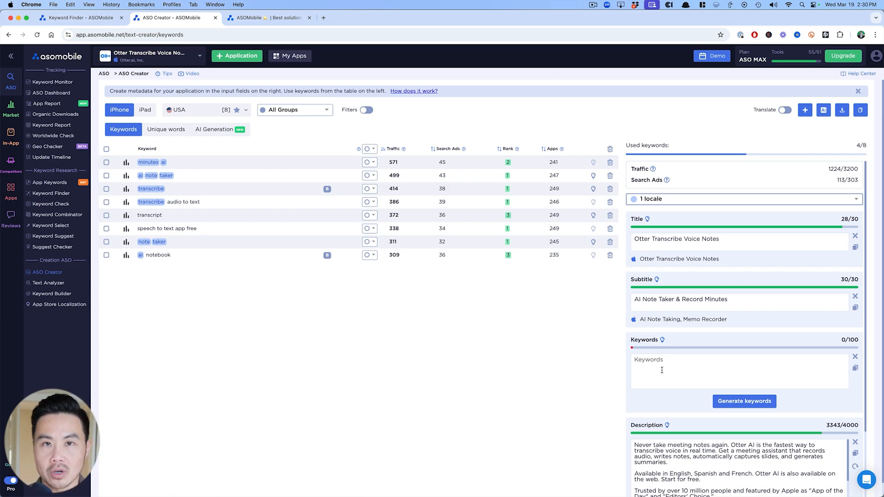
- Enter the keywords audio, to and text, erasing the stray letters after text
text(a)
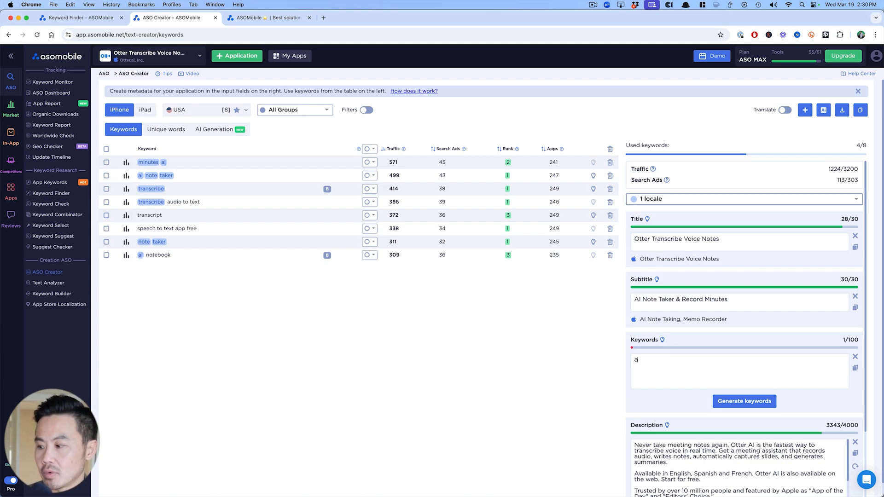
text(udio,to)
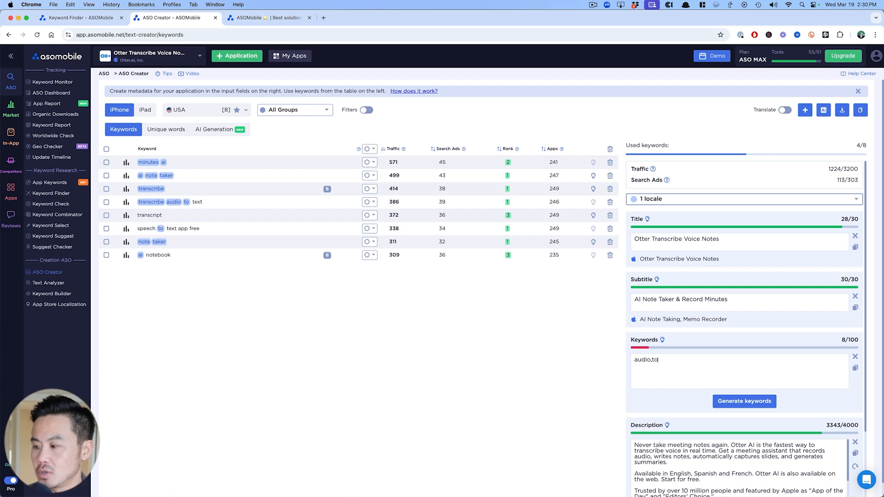
text(text,)
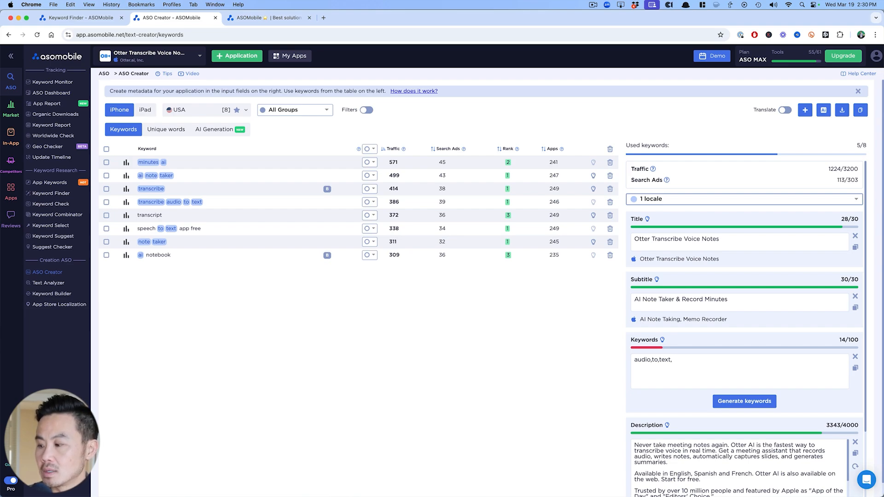
text(au)
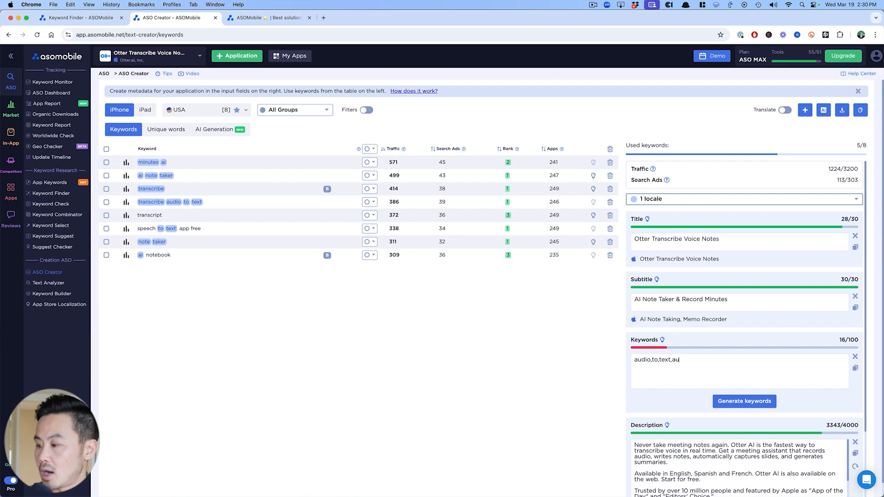
key(backspace)
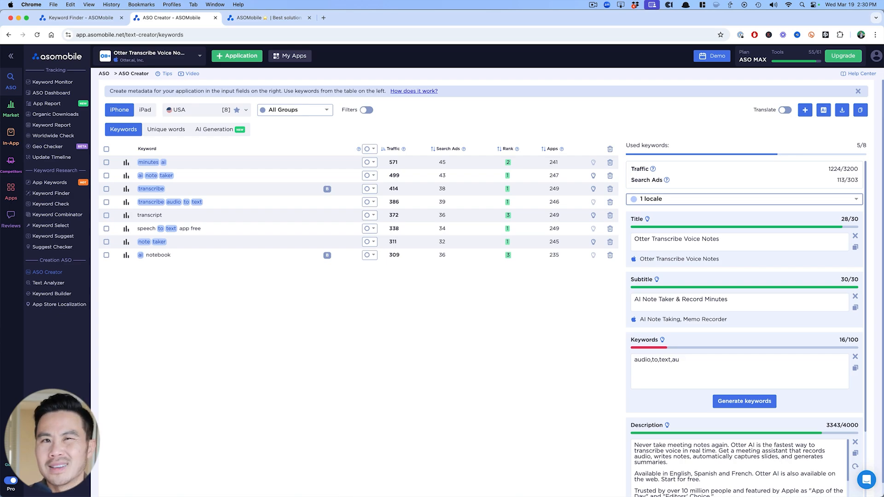
key(backspace)
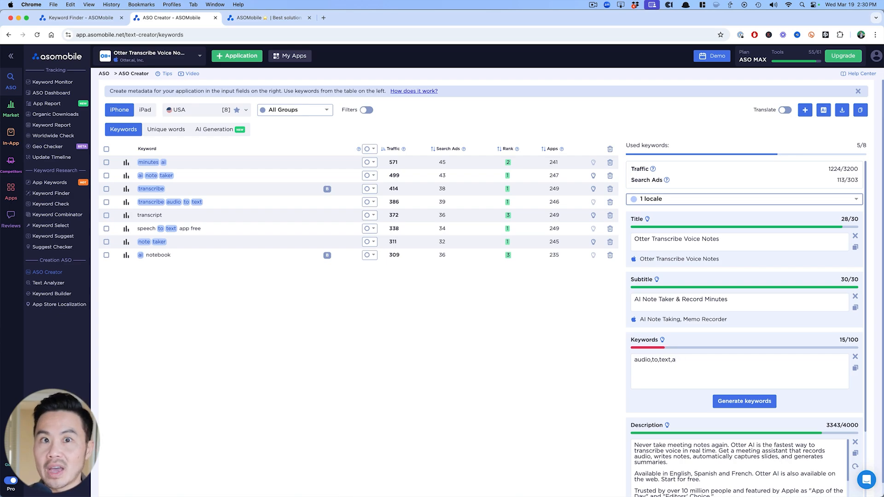
key(backspace)
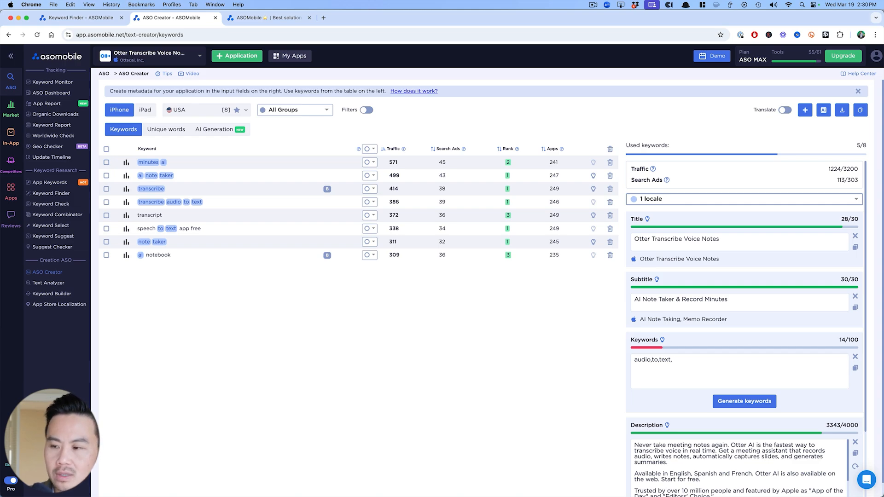
- Add transcript from suggestions, then speech, app, free and notebook to reach 8 of 8 keywords
text(tran)
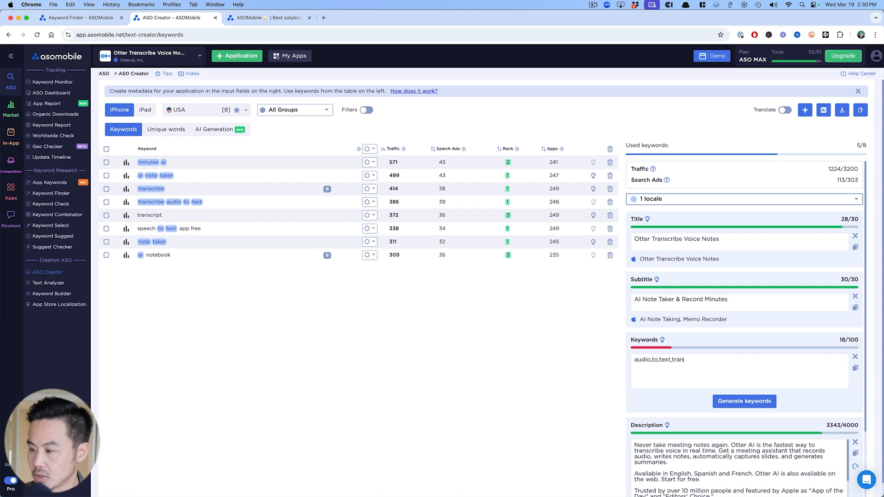
click(149, 215)
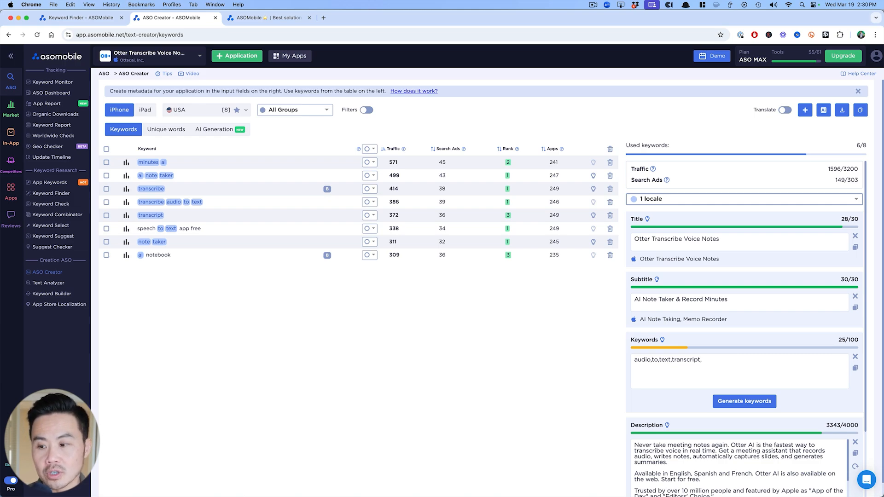
text(speech,app,free,)
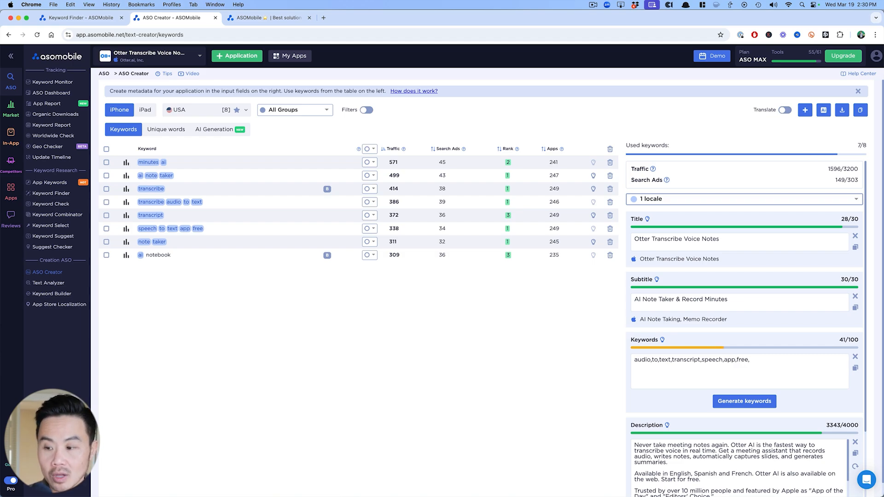
text(notbe)
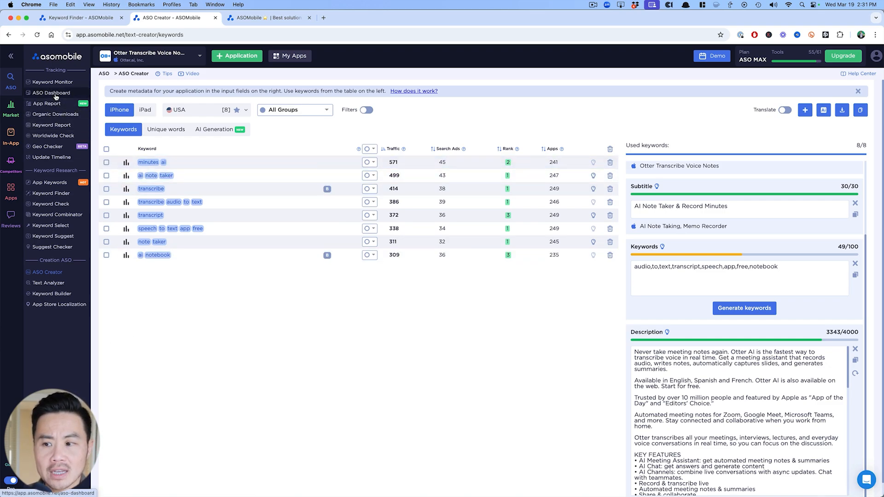
- Review Otter's ASO Dashboard charts and Best keywords table, then move to the Keyword Monitor
click(51, 92)
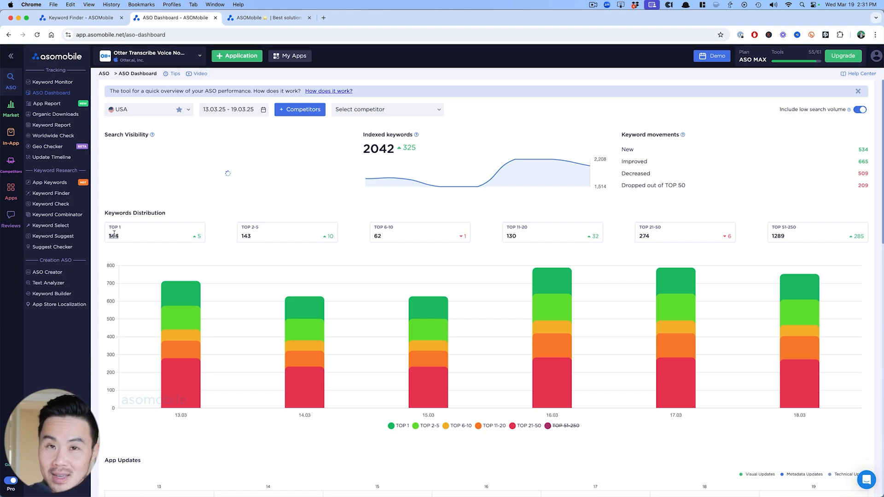
scroll(down, 3)
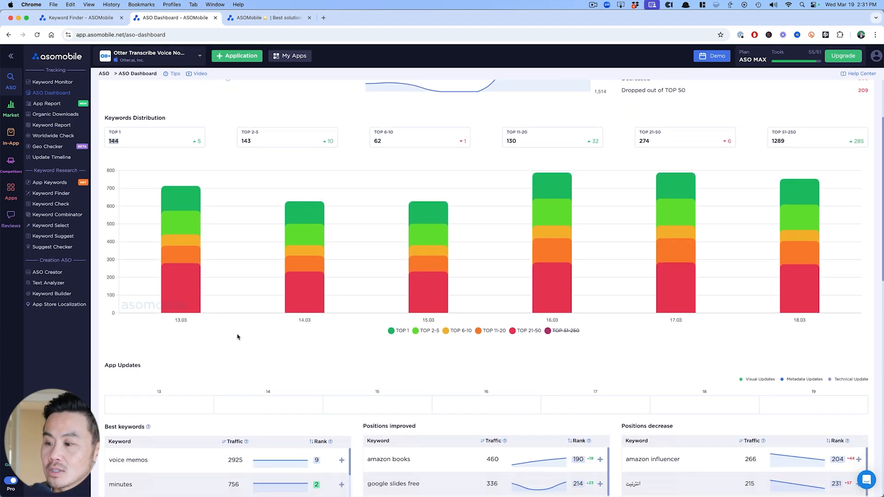
mouse_move(427, 231)
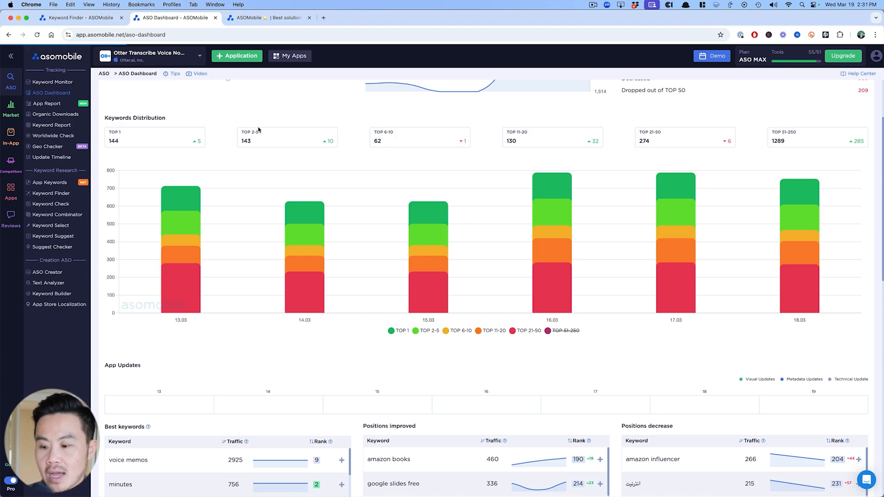
scroll(up, 3)
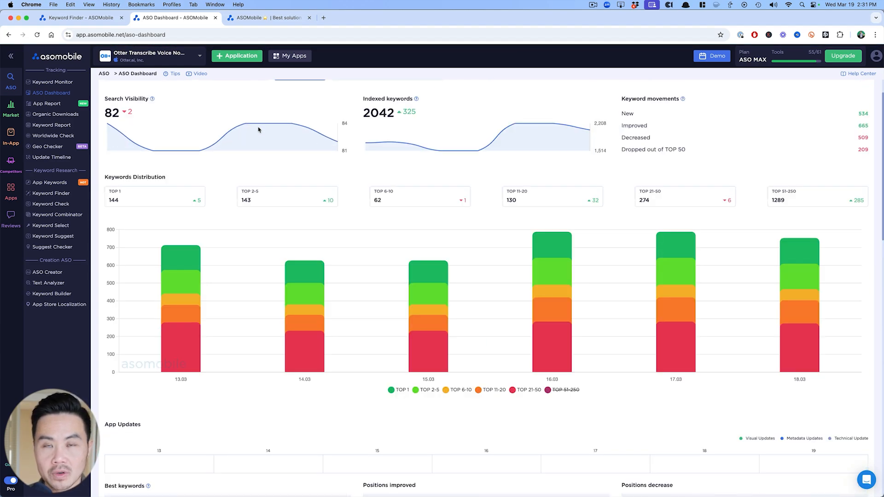
scroll(down, 3)
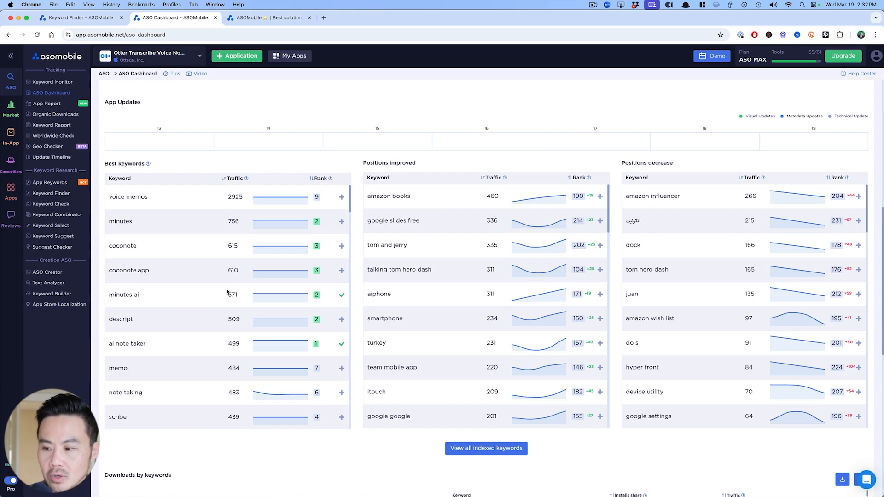
mouse_move(307, 343)
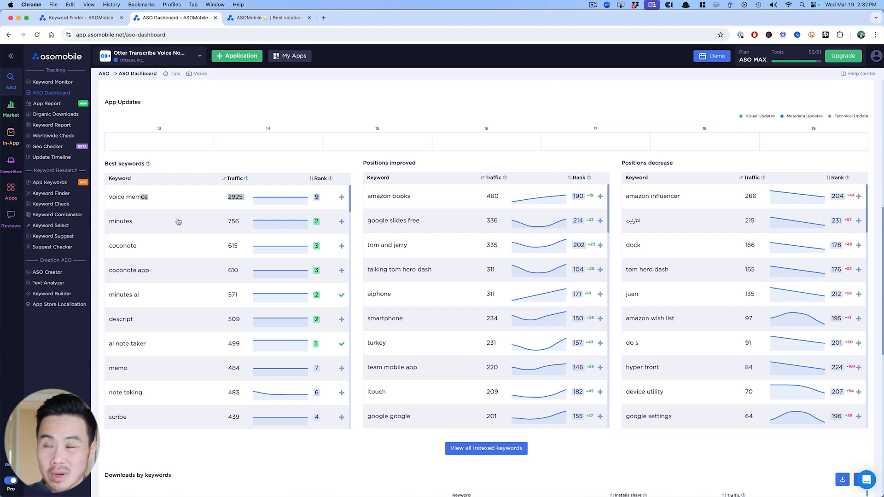
click(128, 196)
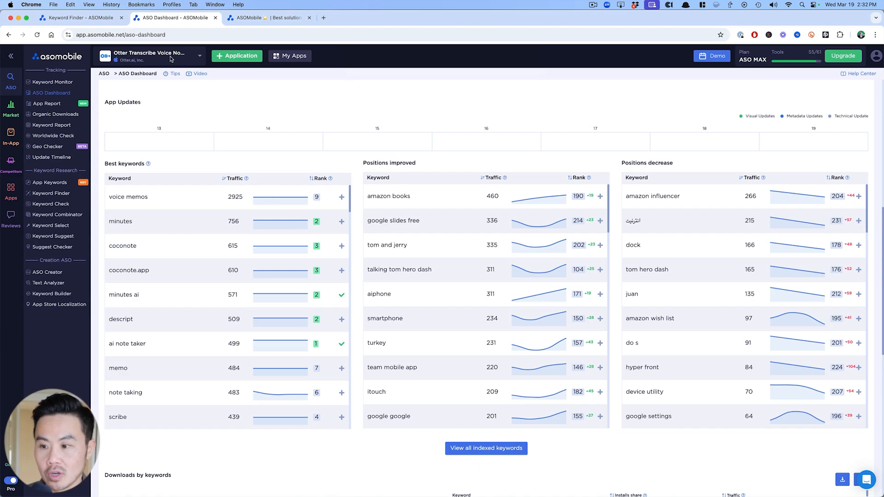
mouse_move(214, 312)
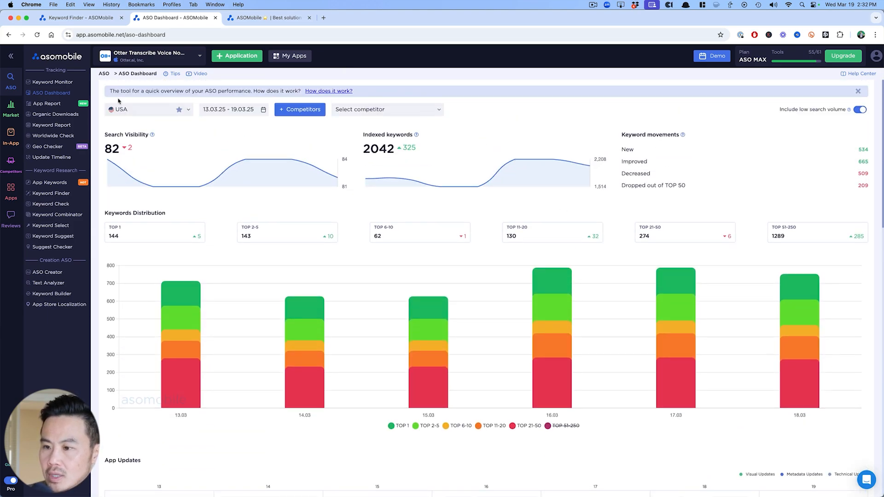
click(53, 82)
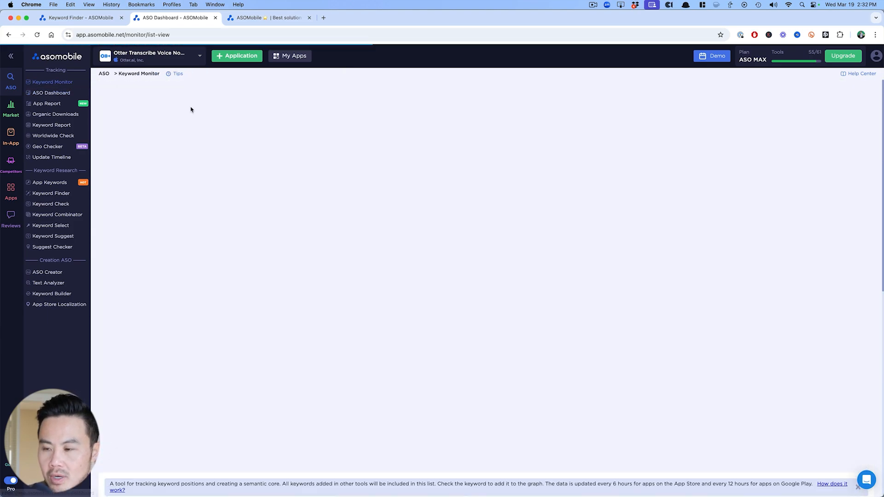
- Load the Keyword Monitor list showing tracked keywords like 'ai note taker' and 'transcribe'
click(51, 82)
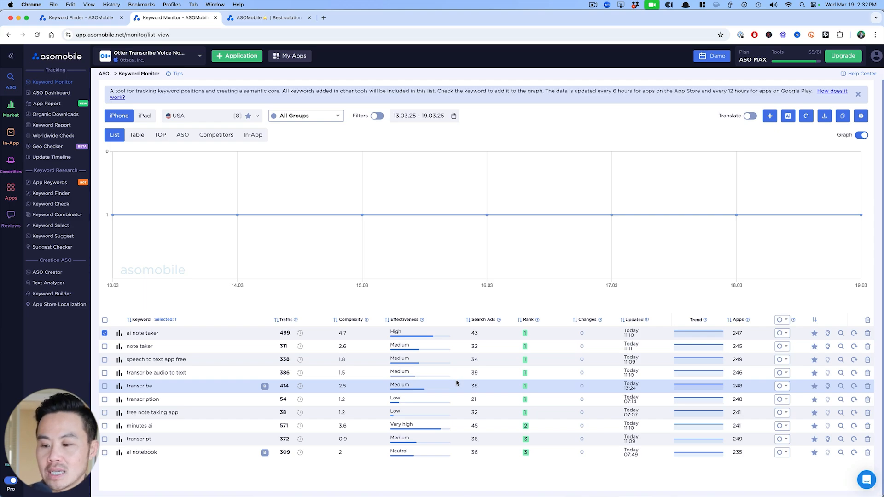
mouse_move(397, 323)
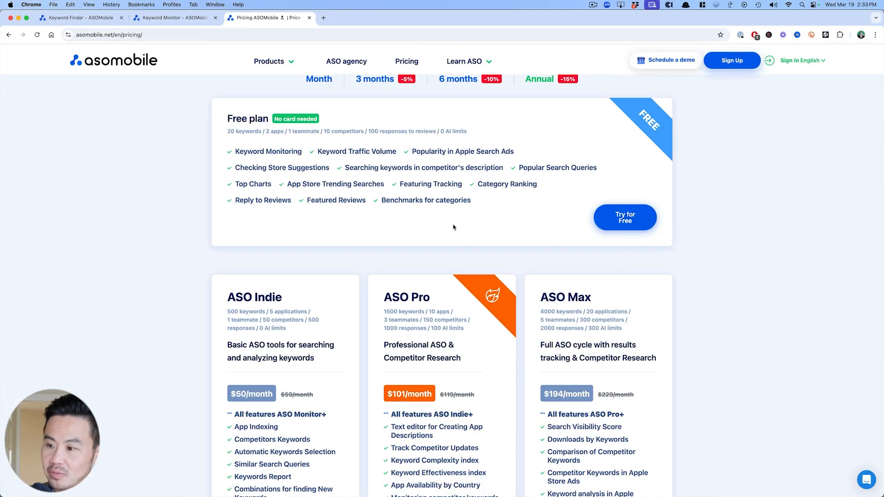
- Review pricing plans from Free to ASO Max at $194/month, then return to the Keyword Monitor list
double_click(267, 151)
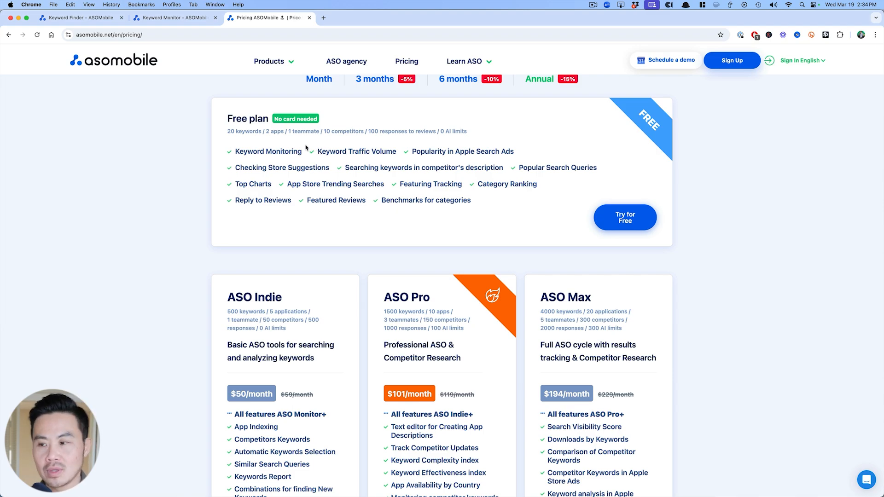
click(172, 18)
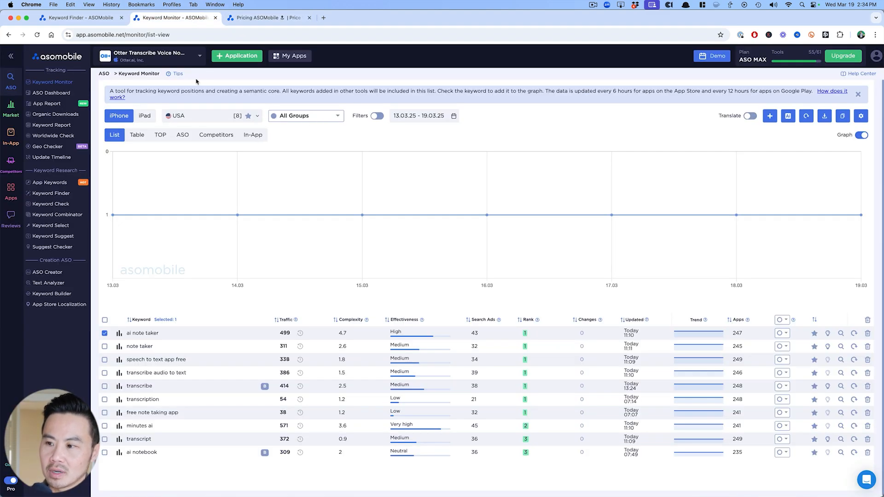
mouse_move(139, 347)
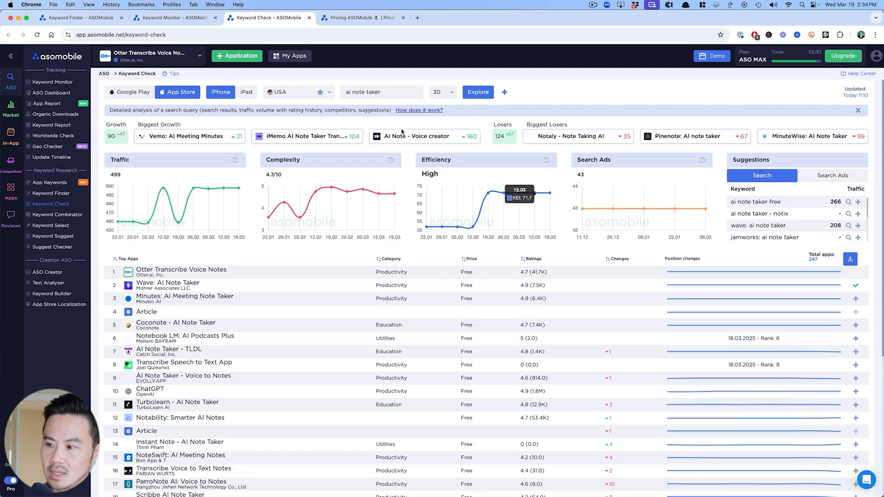
mouse_move(242, 324)
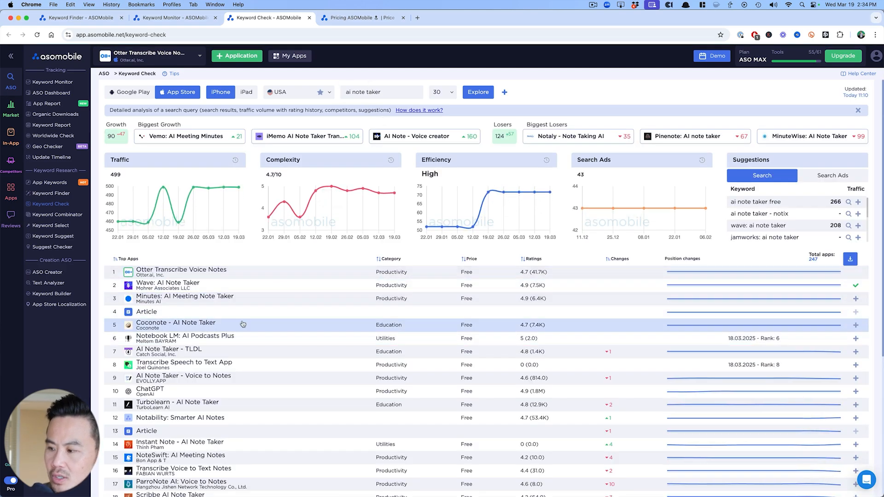
mouse_move(513, 337)
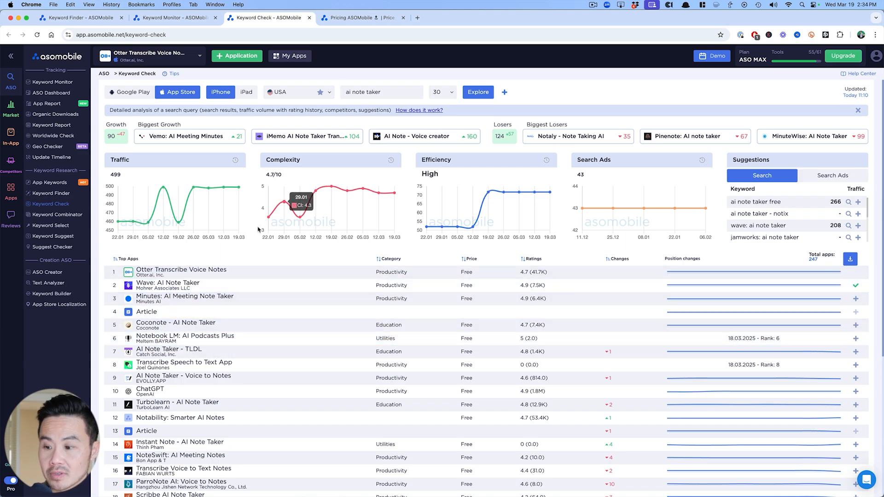
mouse_move(167, 284)
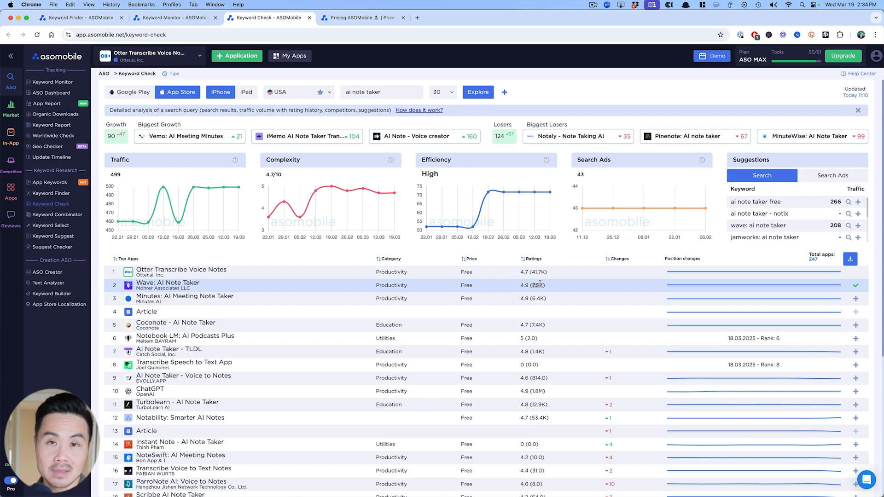
- Return to the ASOMobile pricing plans page after checking 'ai note taker' traffic 499
click(361, 17)
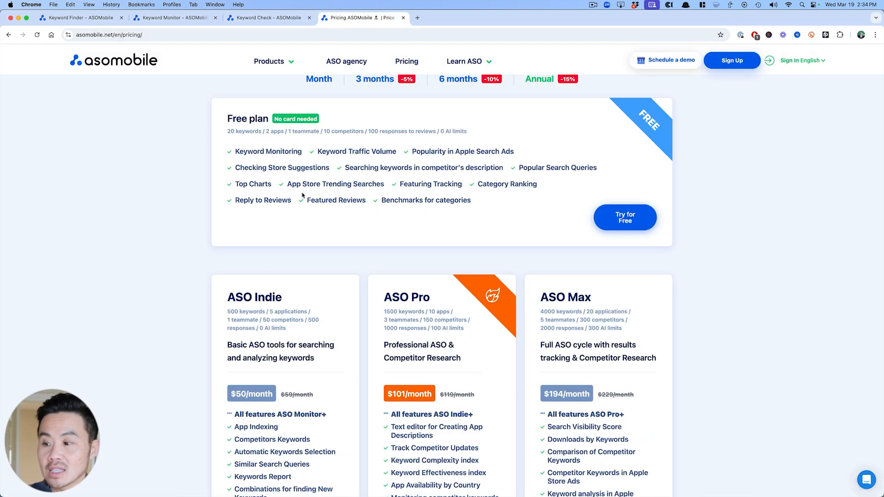
click(265, 18)
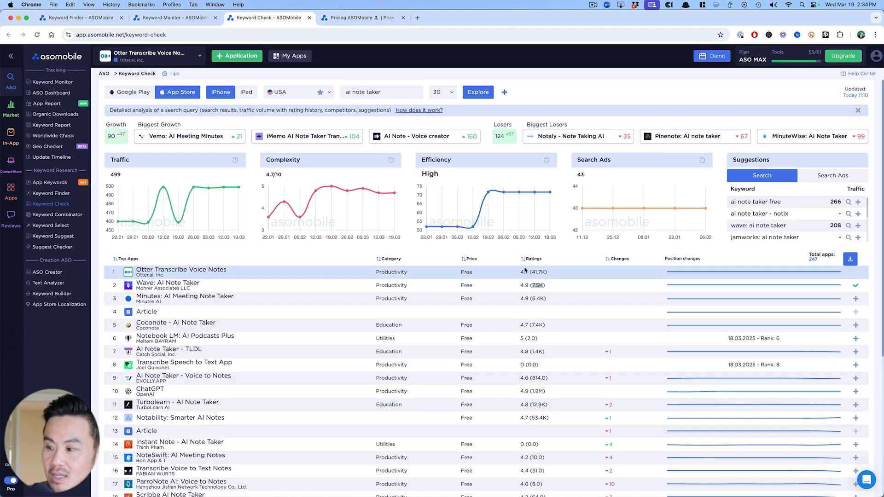
mouse_move(263, 360)
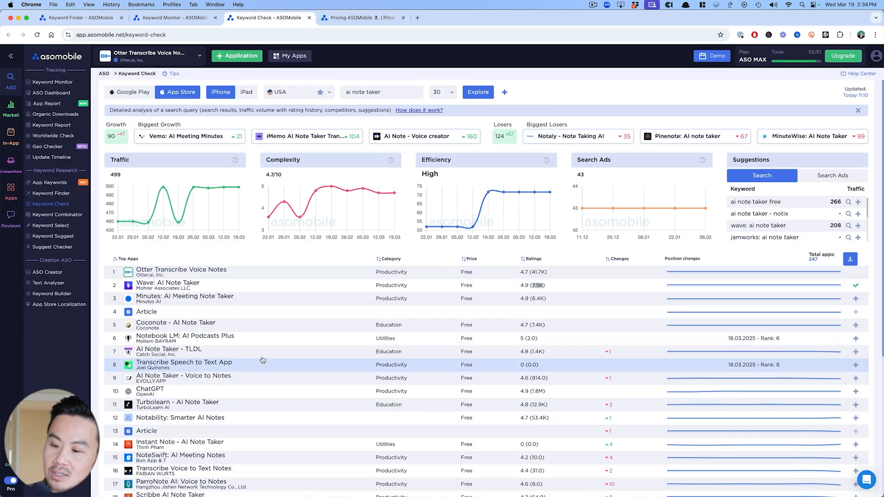
click(363, 18)
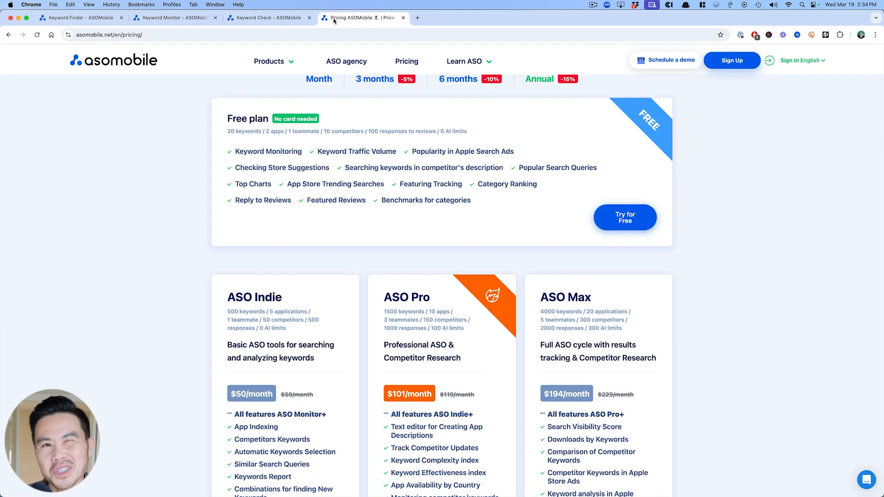
scroll(down, 3)
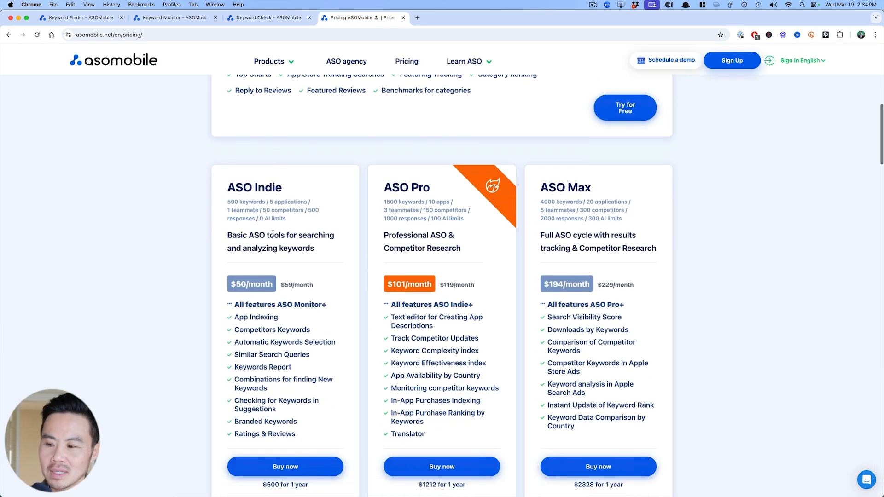